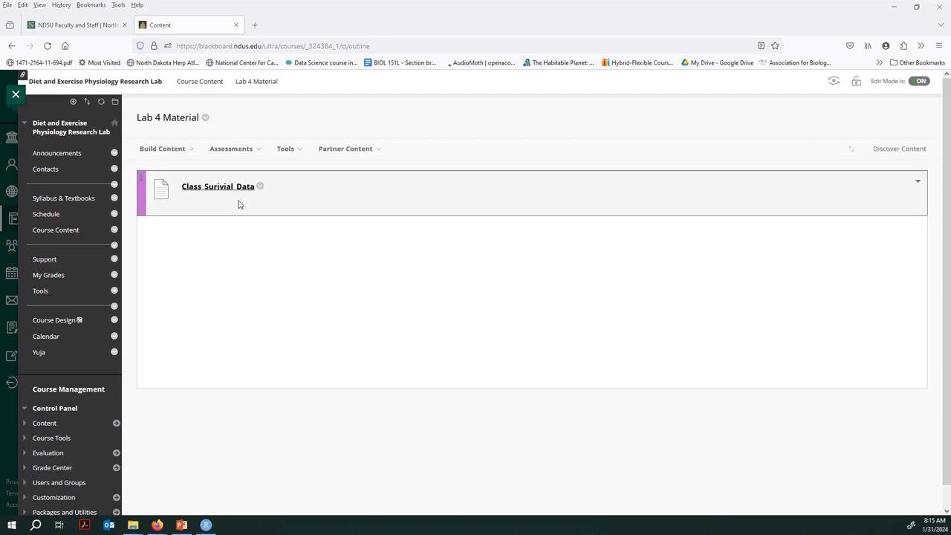
{"action": "mouse_move", "coordinate": [254, 353]}
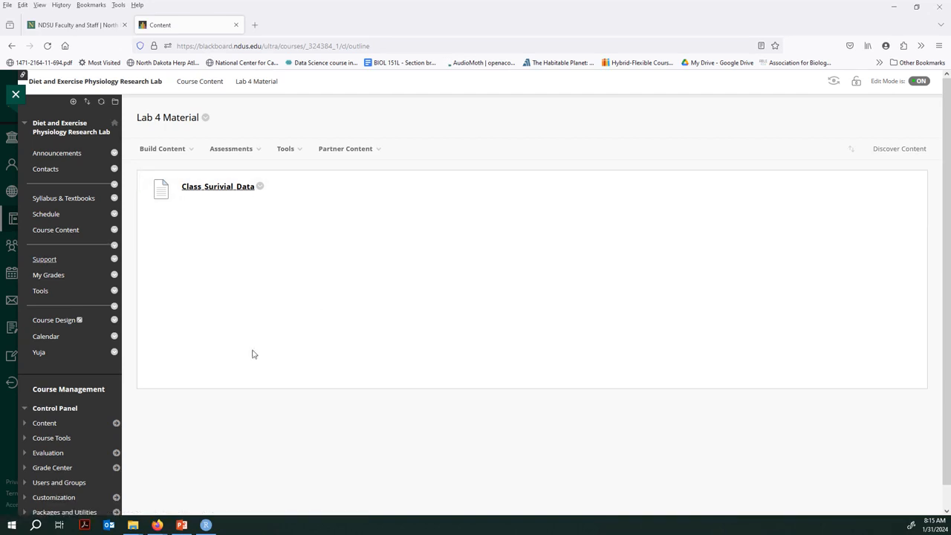
{"action": "mouse_move", "coordinate": [320, 316]}
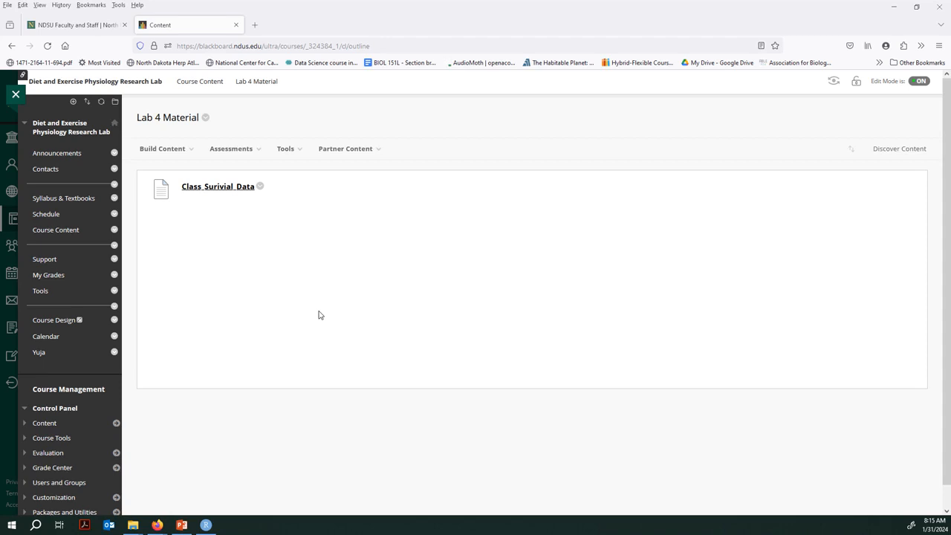
{"action": "mouse_move", "coordinate": [301, 280]}
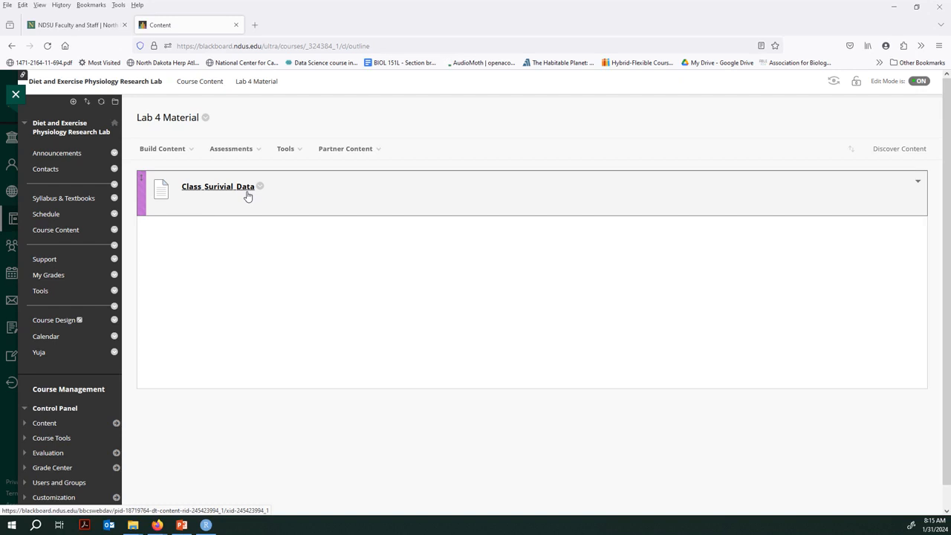
{"action": "mouse_move", "coordinate": [270, 203]}
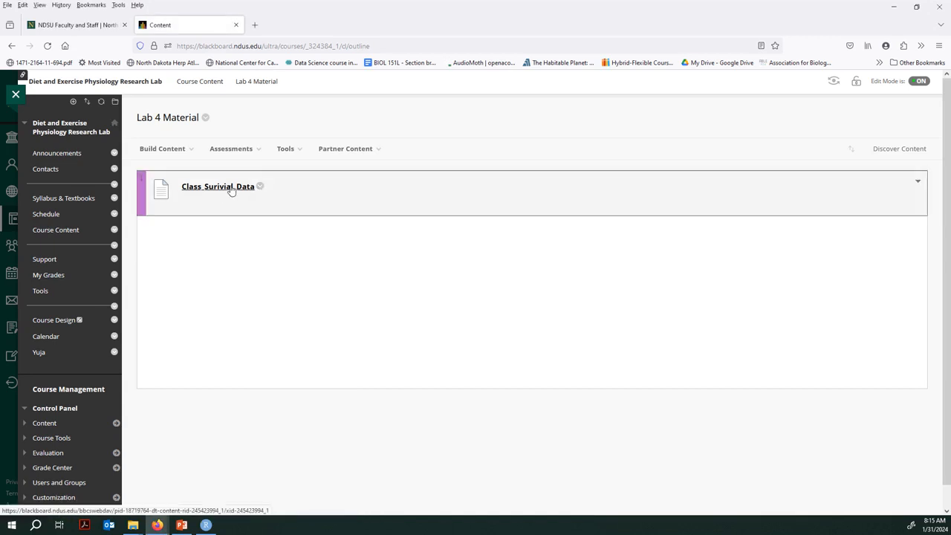
Download the Class Surivial Data CSV from the Lab 4 Material page
{"action": "left_click", "coordinate": [218, 186]}
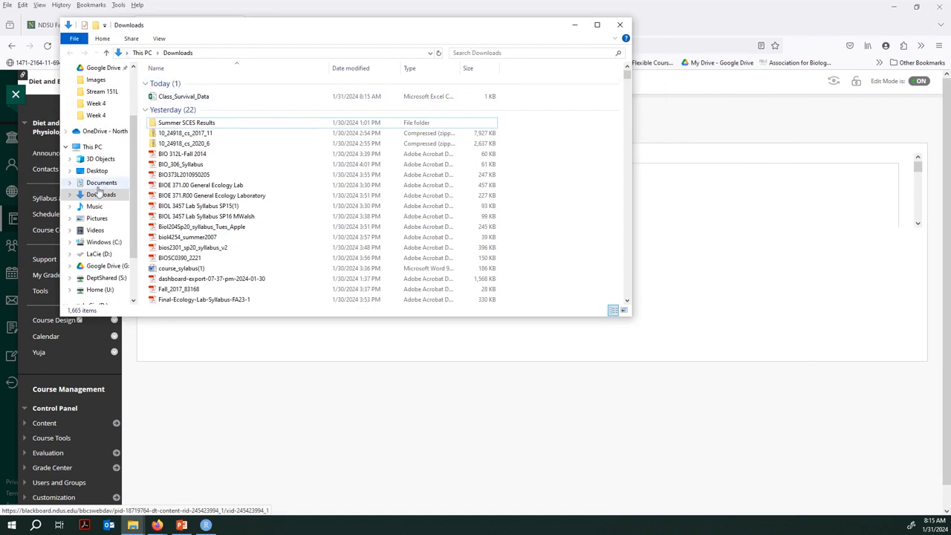
Cut the downloaded Class_Survival_Data file from the Downloads folder
{"action": "left_click", "coordinate": [183, 96]}
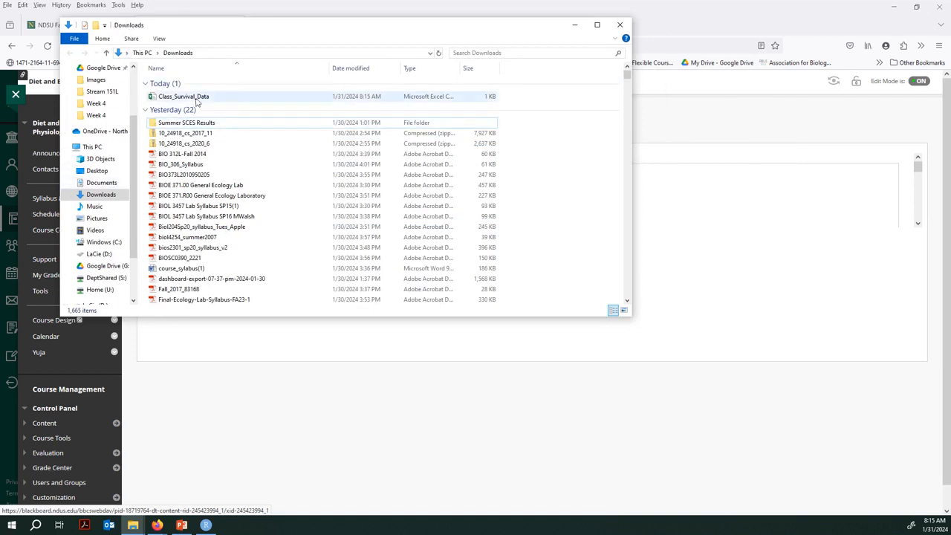
{"action": "mouse_move", "coordinate": [184, 96]}
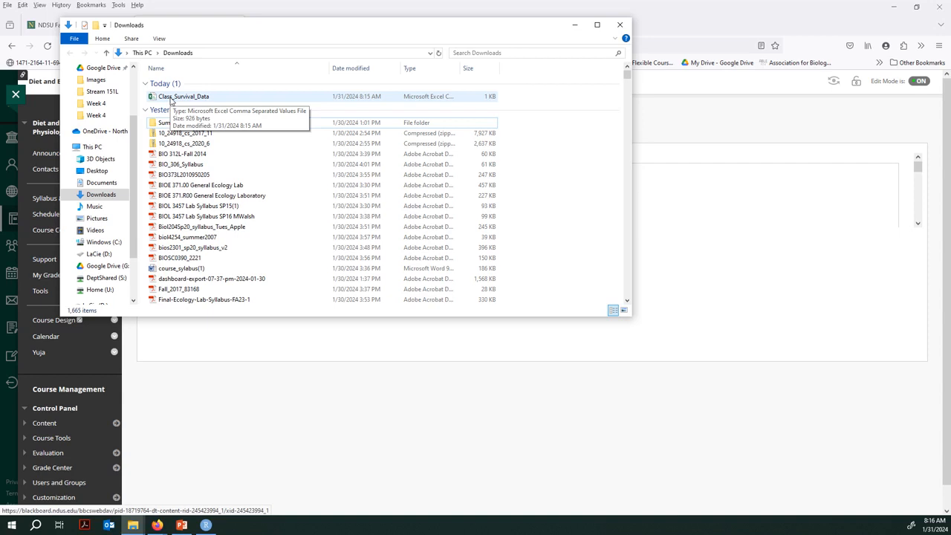
{"action": "left_click", "coordinate": [183, 96]}
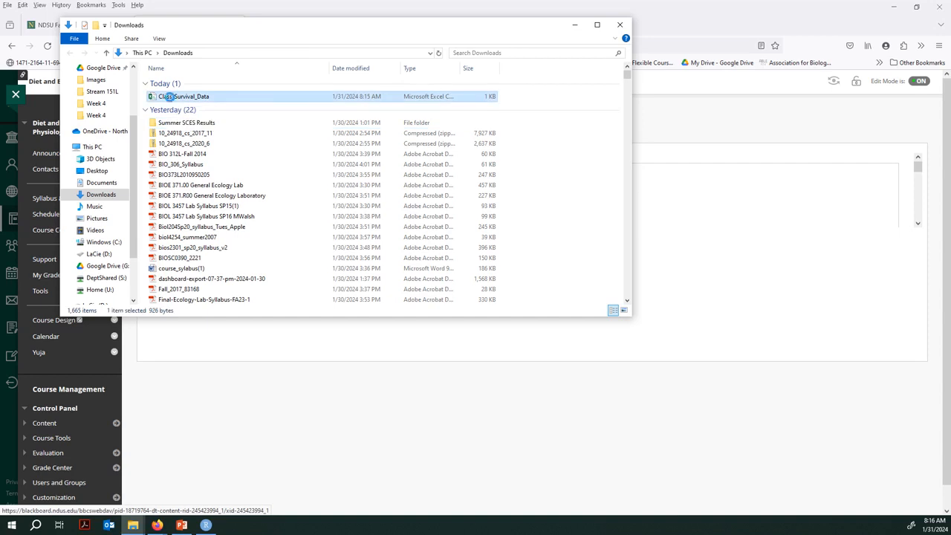
{"action": "right_click", "coordinate": [186, 96]}
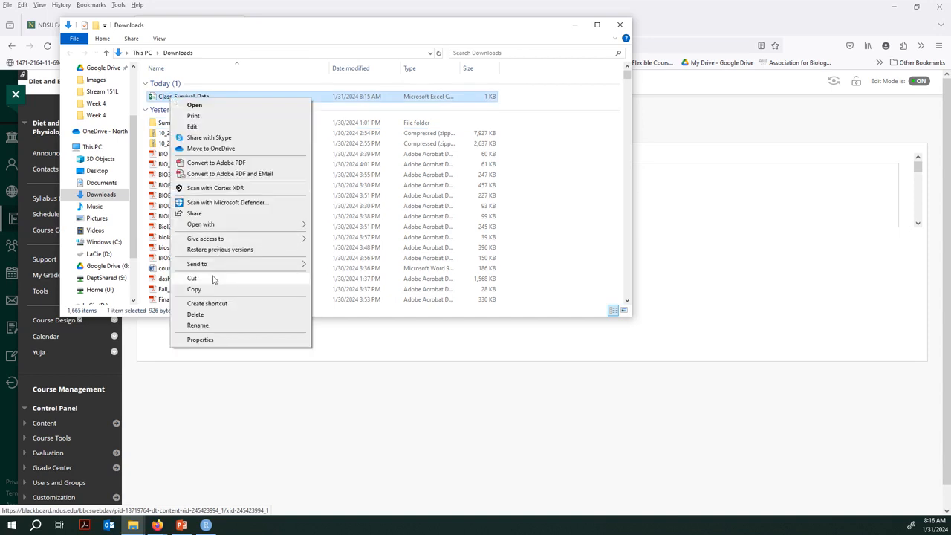
{"action": "left_click", "coordinate": [384, 489]}
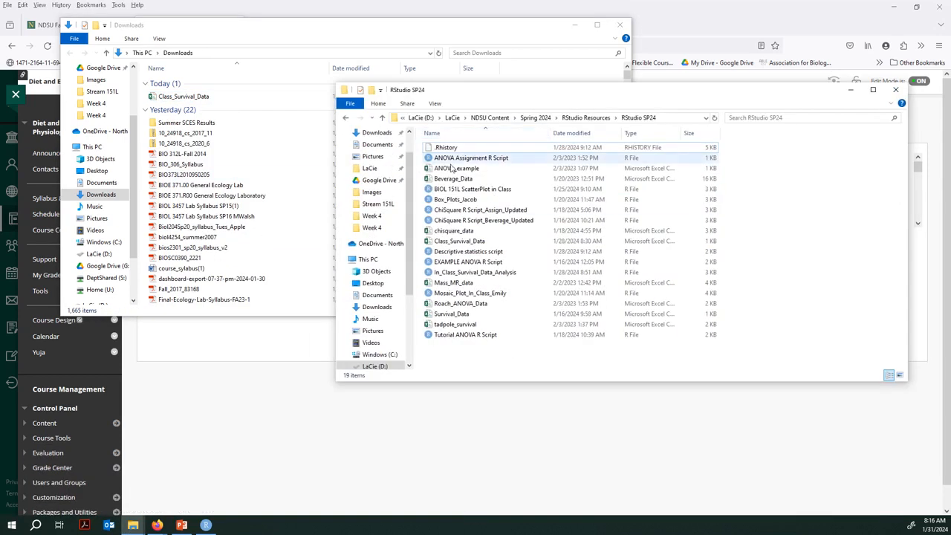
{"action": "left_click", "coordinate": [459, 241]}
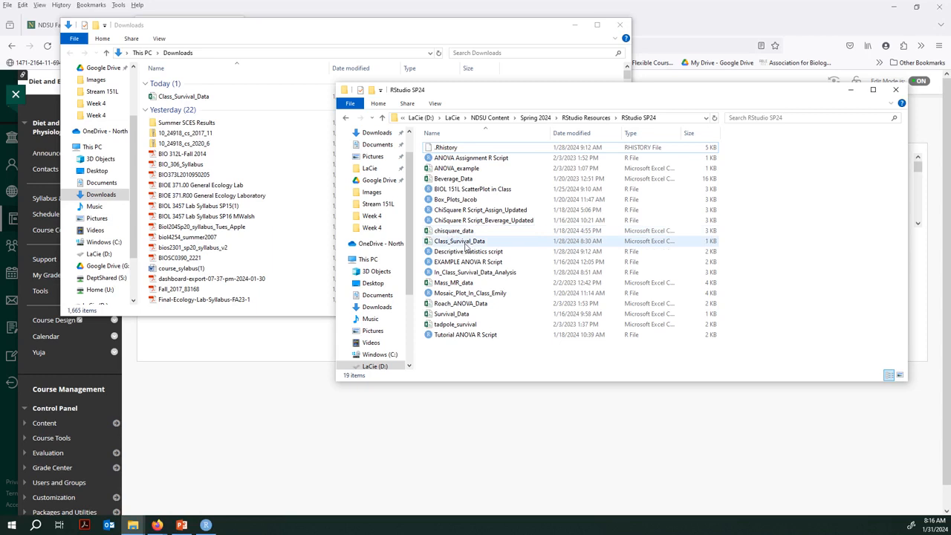
{"action": "left_click", "coordinate": [183, 97]}
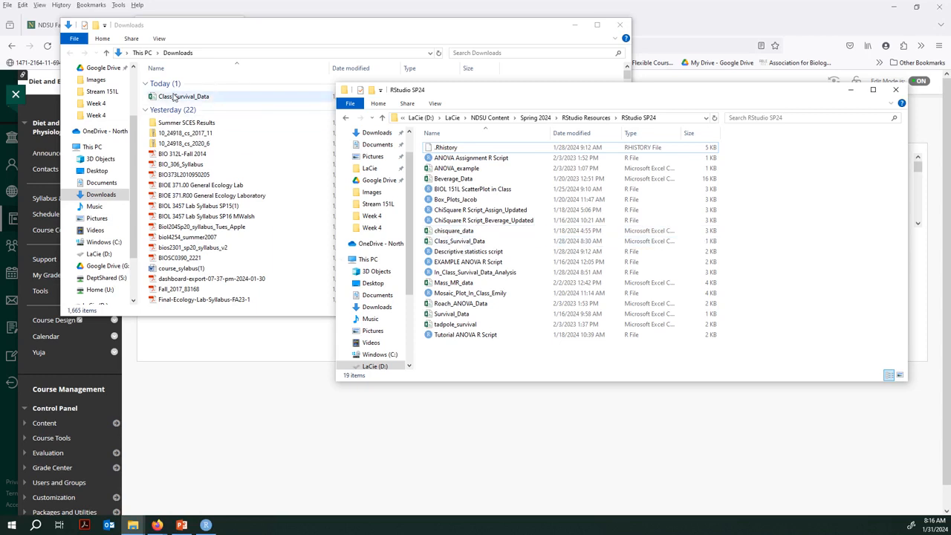
{"action": "left_click", "coordinate": [468, 262]}
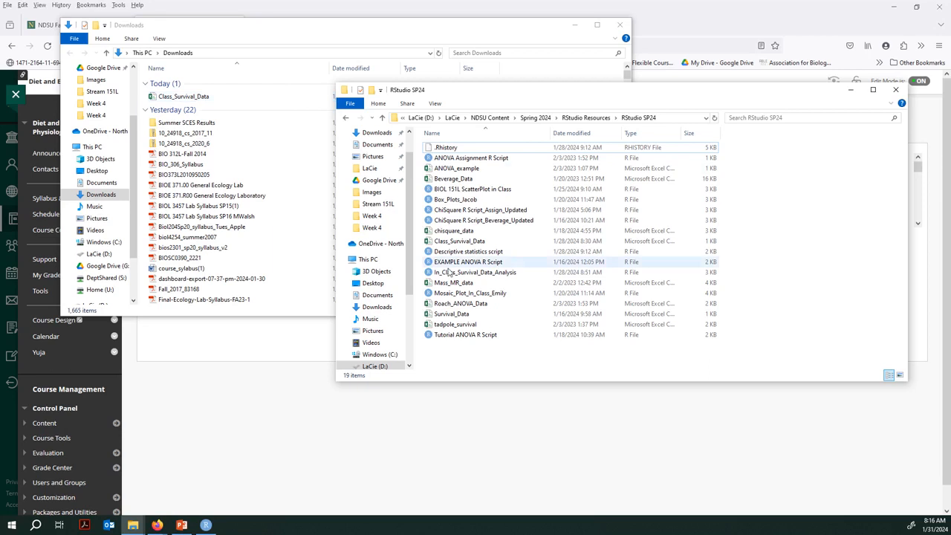
{"action": "left_click", "coordinate": [476, 272]}
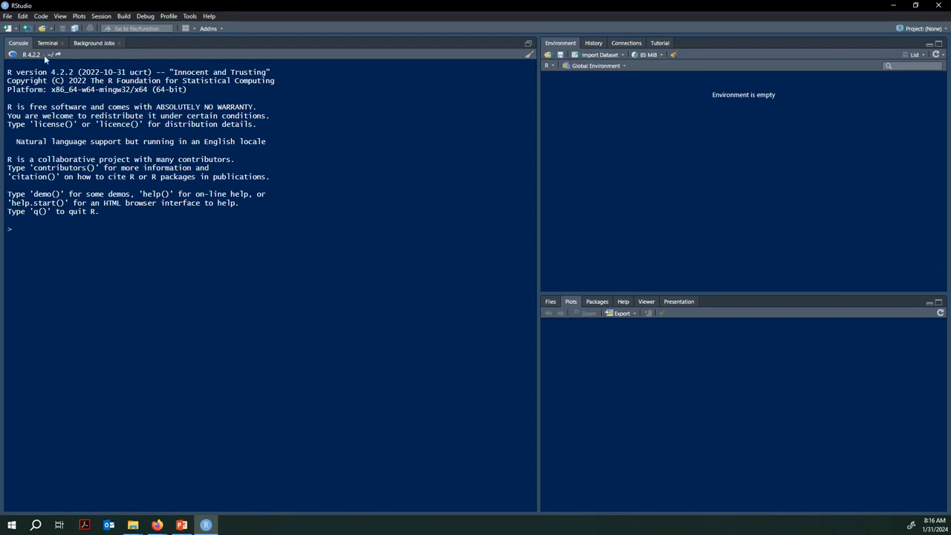
{"action": "mouse_move", "coordinate": [637, 356]}
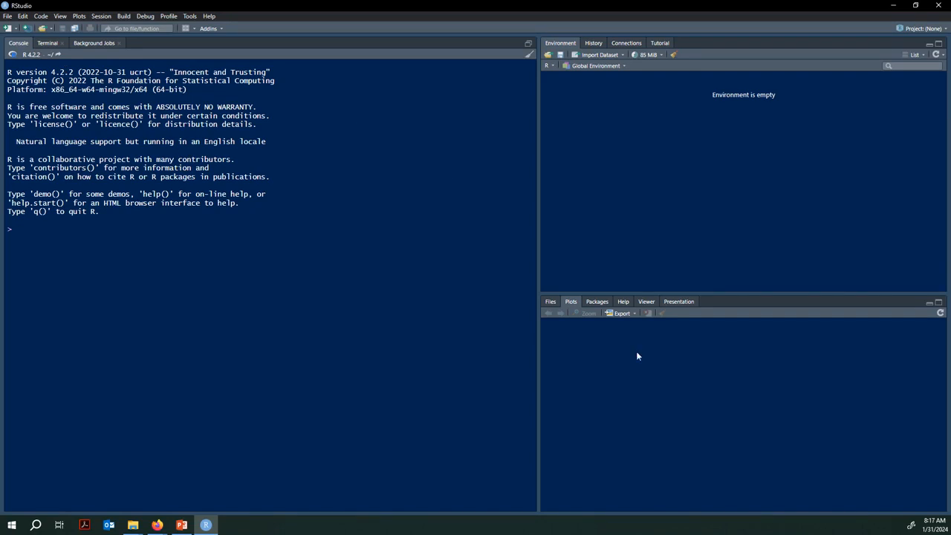
Create a new untitled R script and focus its empty editor
{"action": "left_click", "coordinate": [7, 16]}
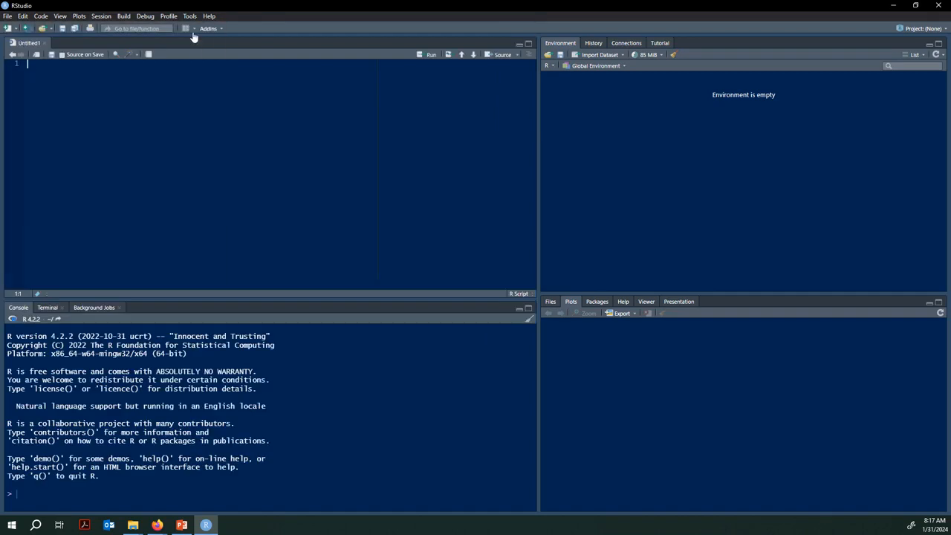
{"action": "left_click", "coordinate": [145, 74]}
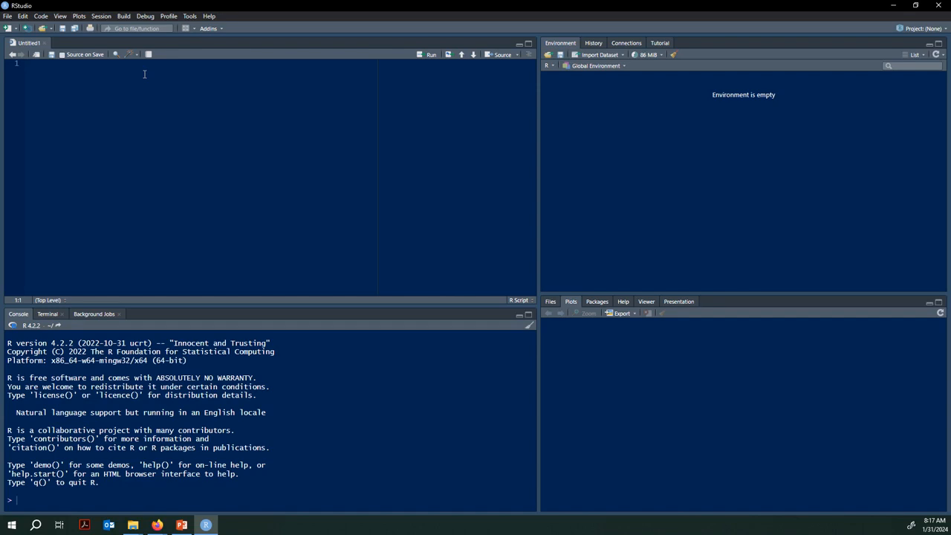
{"action": "mouse_move", "coordinate": [102, 16]}
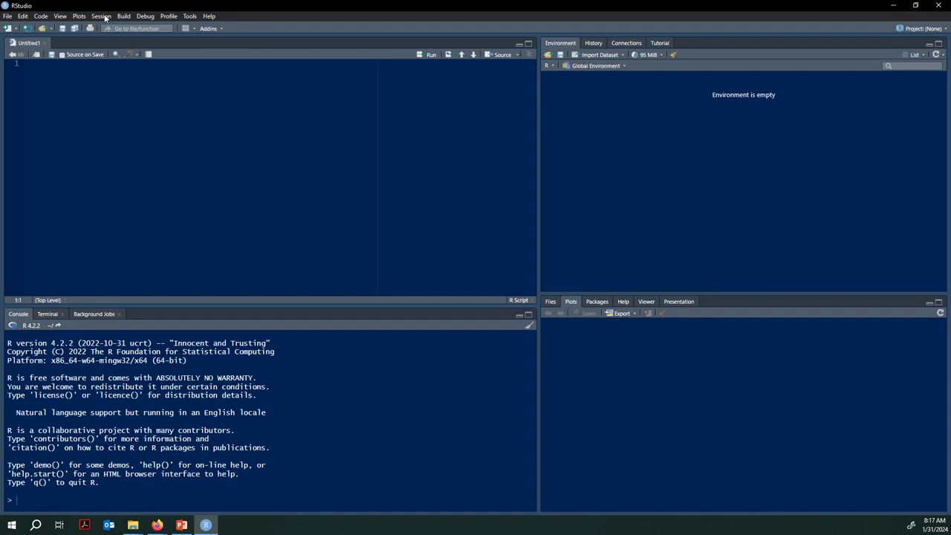
{"action": "left_click", "coordinate": [100, 16]}
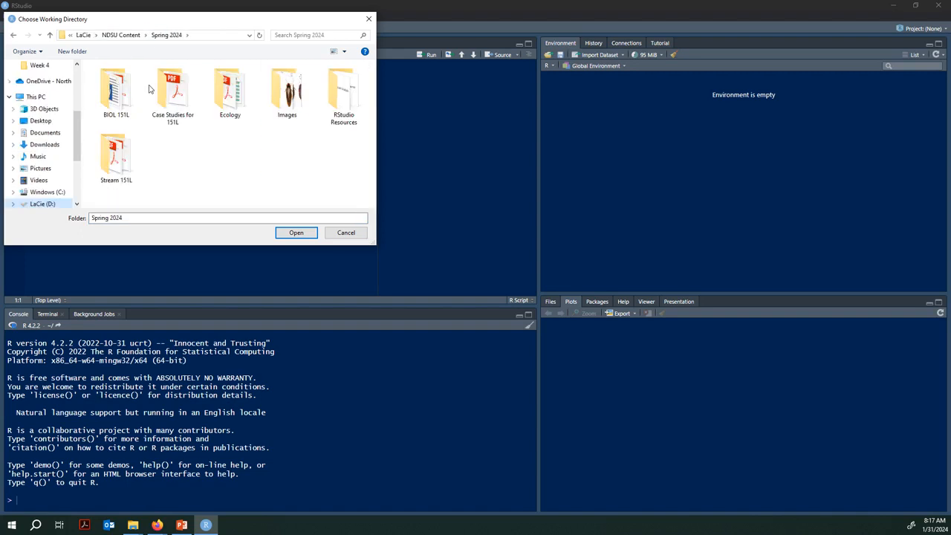
Choose RStudio SP24, inside RStudio Resources, as the working directory
{"action": "double_click", "coordinate": [343, 93]}
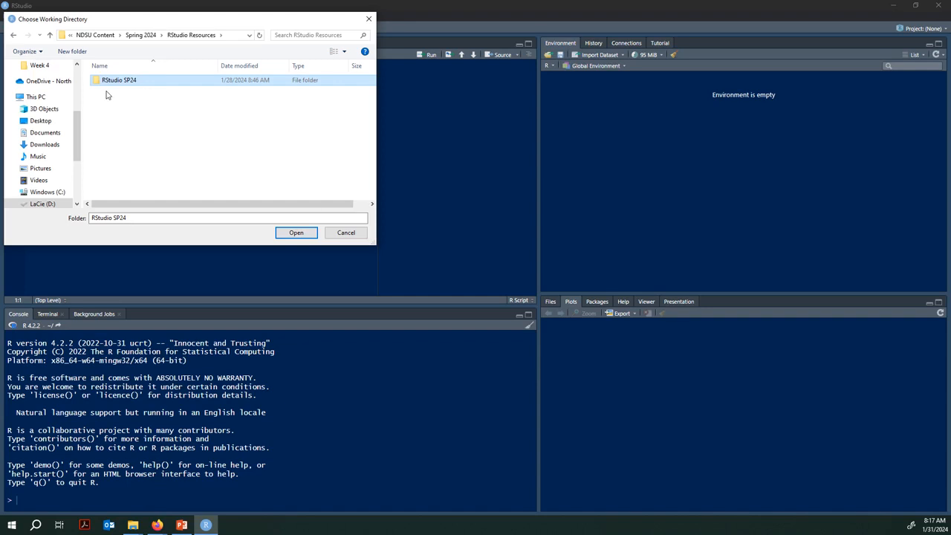
{"action": "mouse_move", "coordinate": [112, 95]}
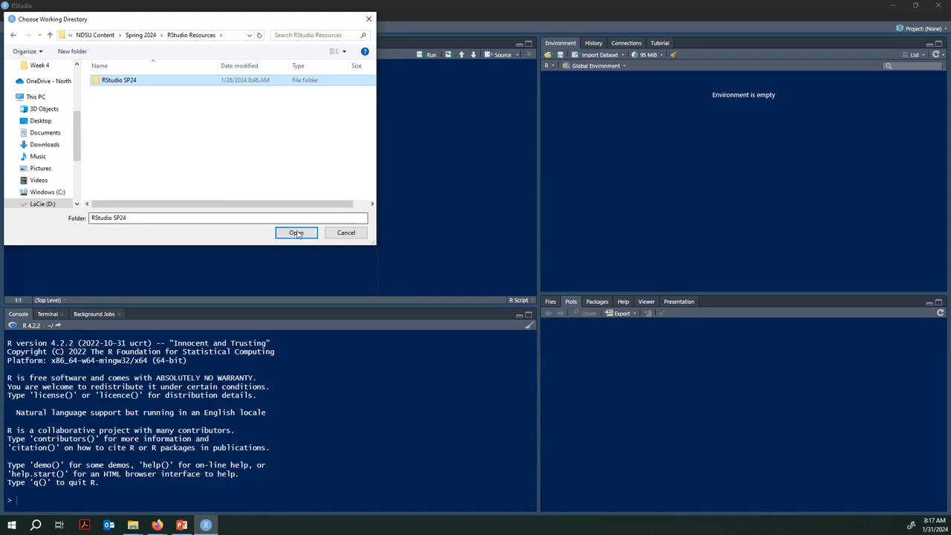
{"action": "left_click", "coordinate": [296, 233]}
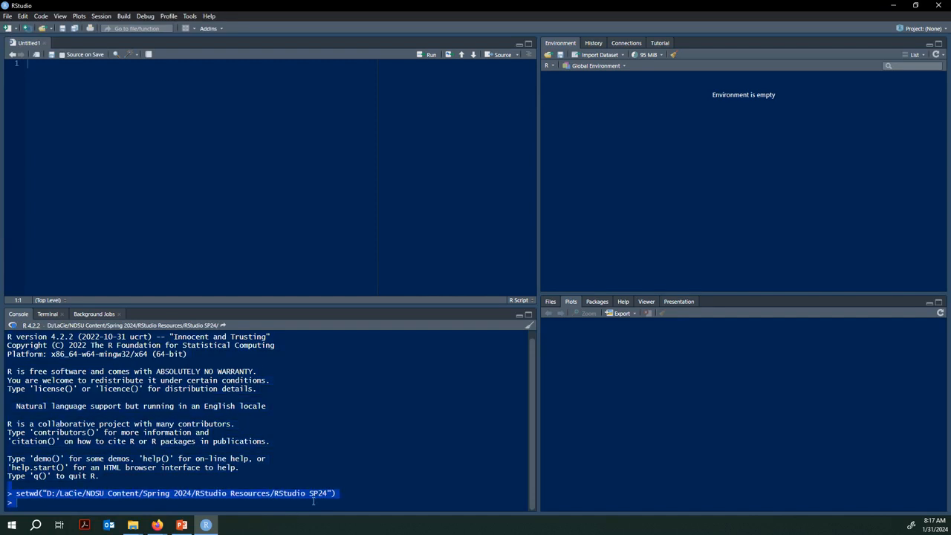
{"action": "mouse_move", "coordinate": [154, 295]}
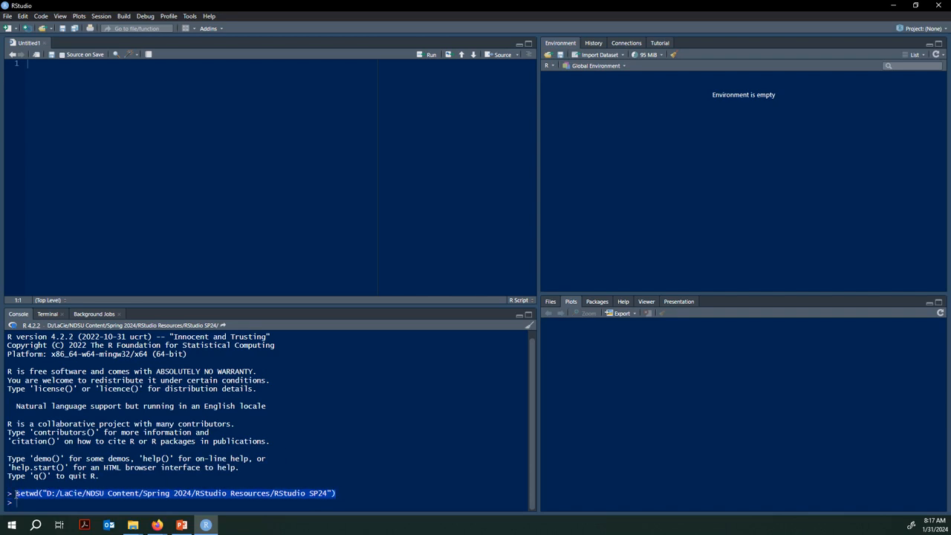
Add setwd("D:/LaCie/NDSU Content/Spring 2024/RStudio Resources/RStudio SP24") as script line 1
{"action": "left_click", "coordinate": [49, 66]}
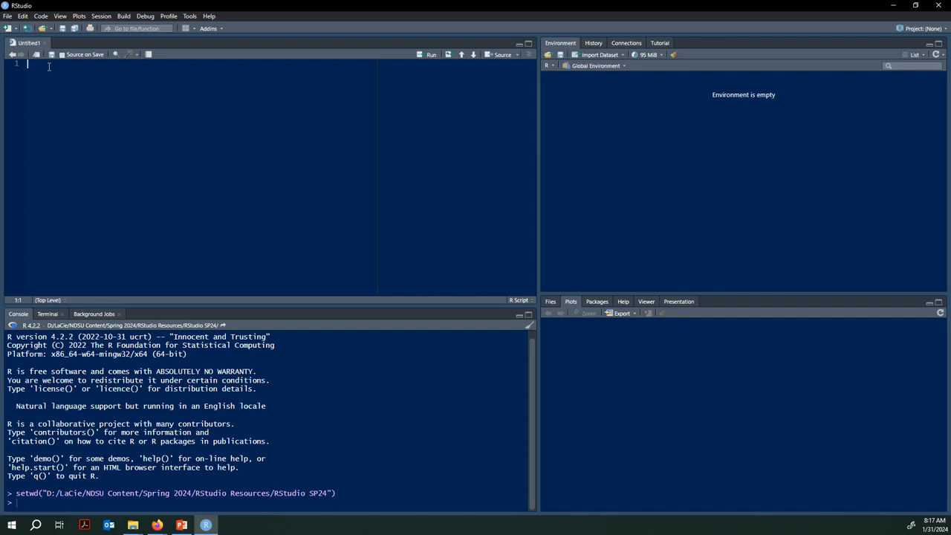
{"action": "type", "text": "setwd(\"D:/LaCie/NDSU Content/Spring 2024/RStudio Resources/RStudio SP24\")"}
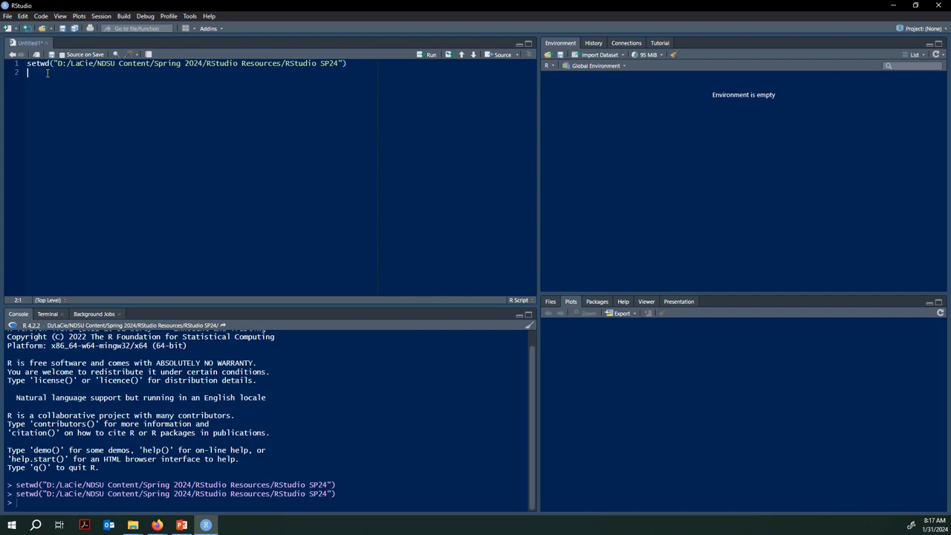
{"action": "key", "text": "Return"}
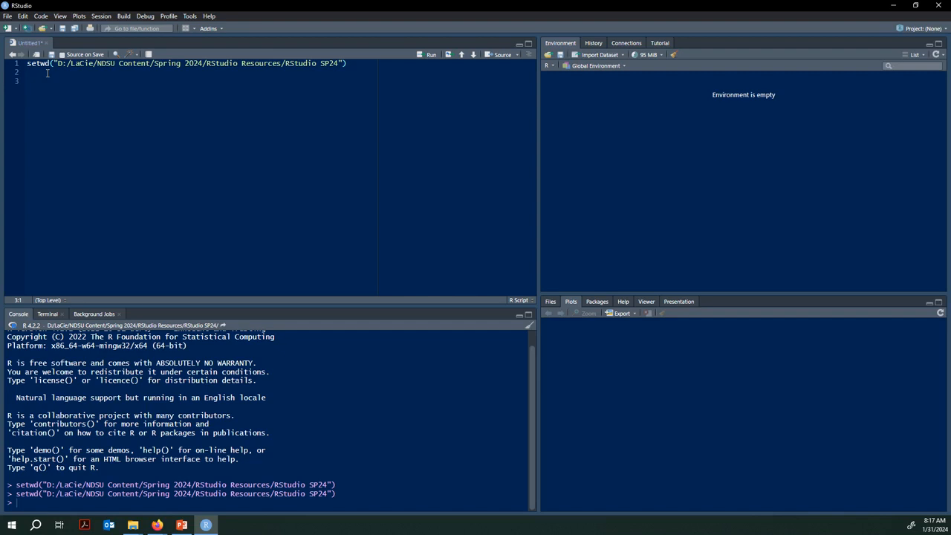
{"action": "left_click", "coordinate": [132, 525]}
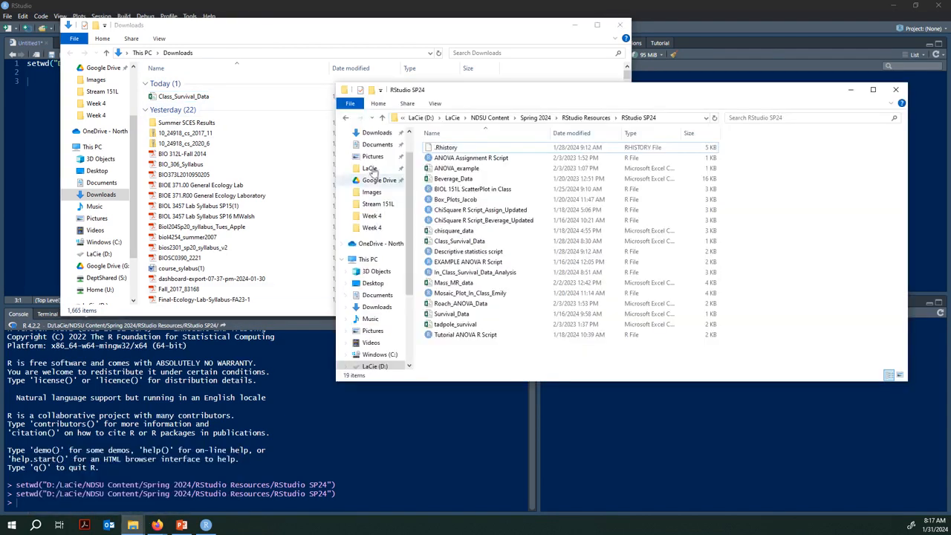
{"action": "mouse_move", "coordinate": [453, 178]}
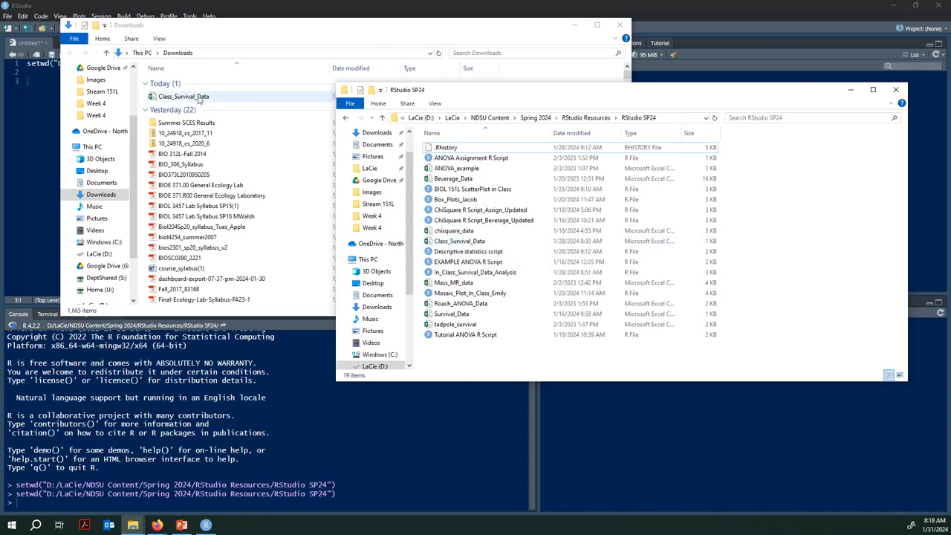
{"action": "mouse_move", "coordinate": [218, 101]}
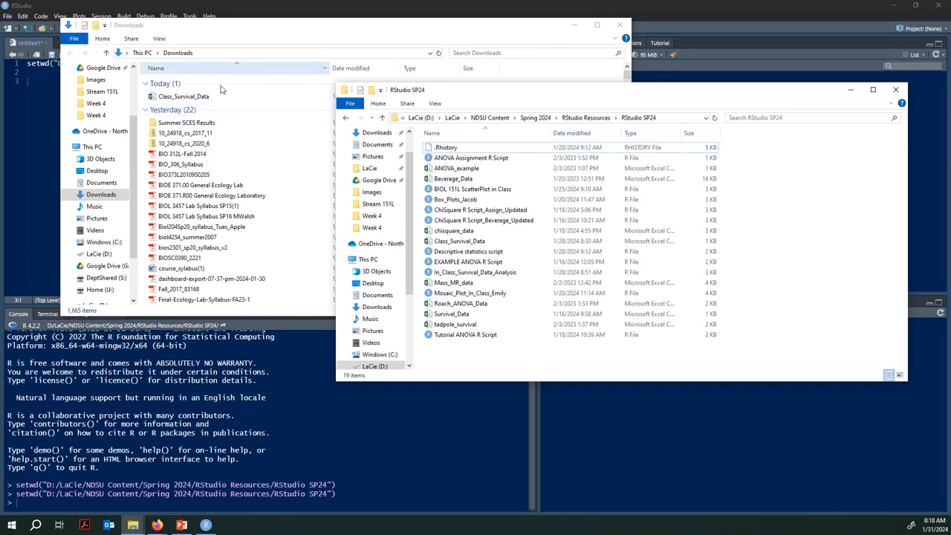
{"action": "mouse_move", "coordinate": [454, 241]}
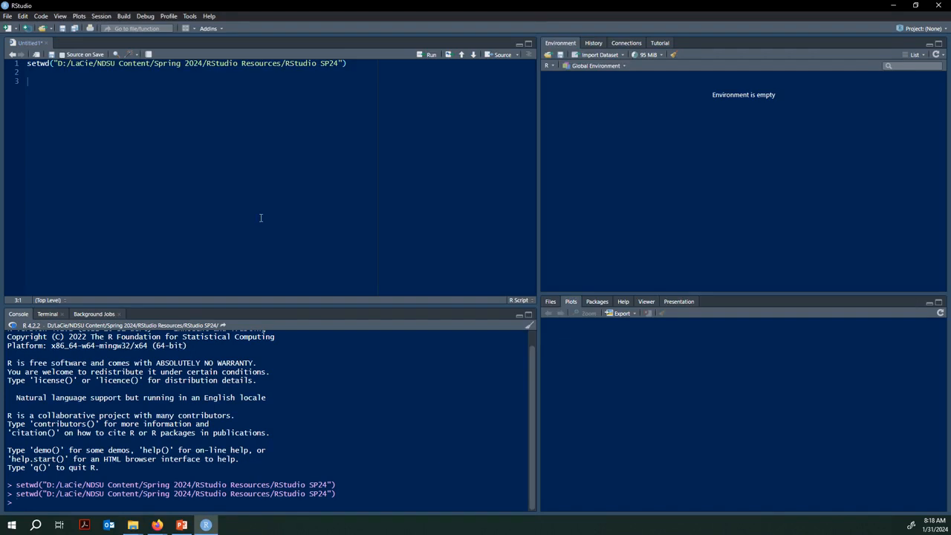
{"action": "left_click", "coordinate": [550, 301]}
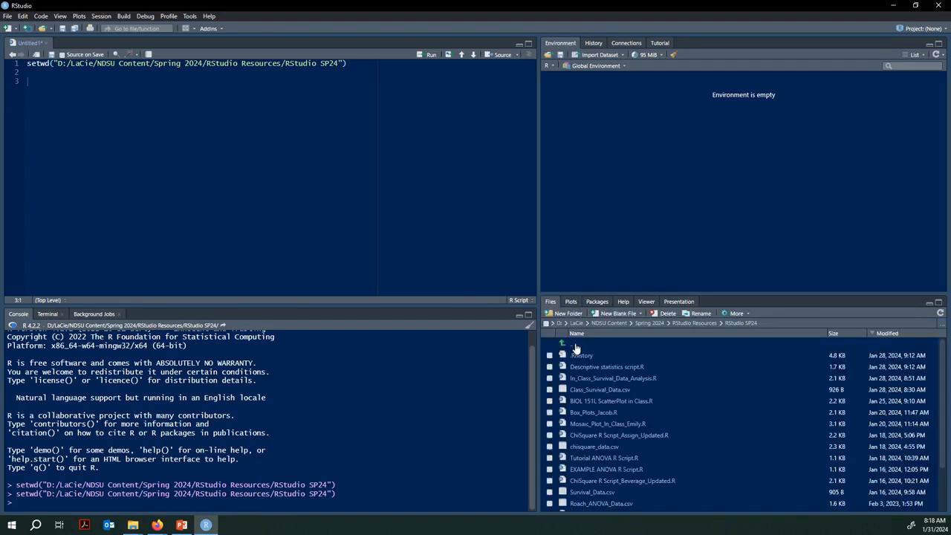
{"action": "scroll", "scroll_direction": "down", "scroll_amount": 3}
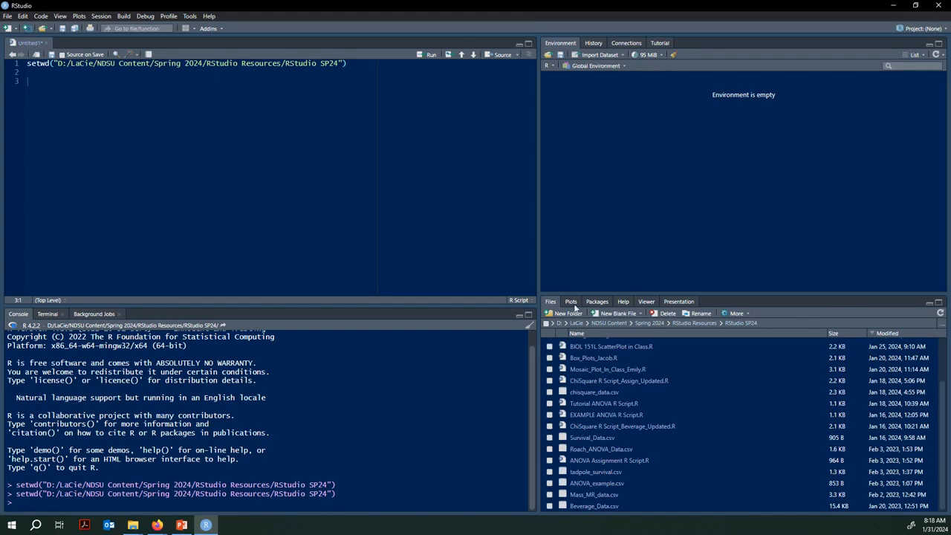
{"action": "left_click", "coordinate": [570, 301]}
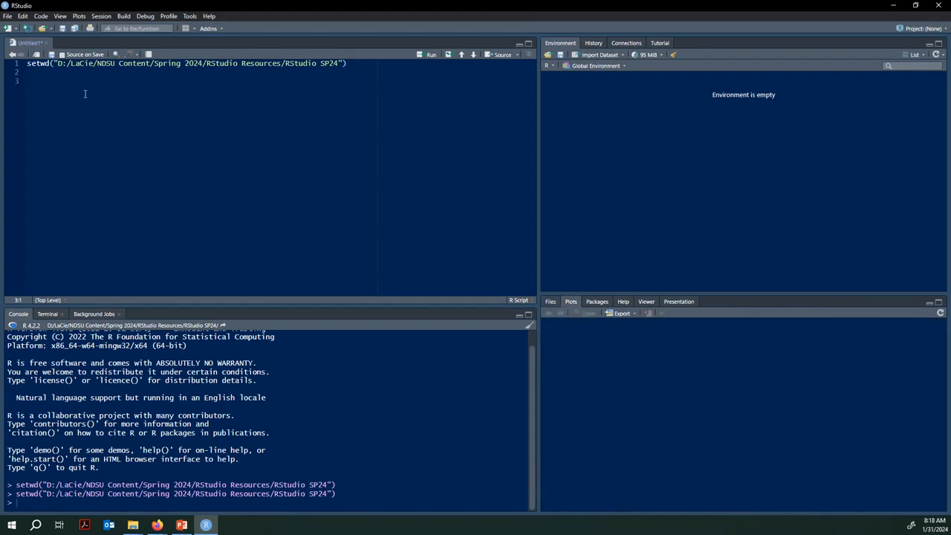
Write data<-read.csv("Class_Survival_Data.csv") on script line 3 without running it
{"action": "type", "text": "data"}
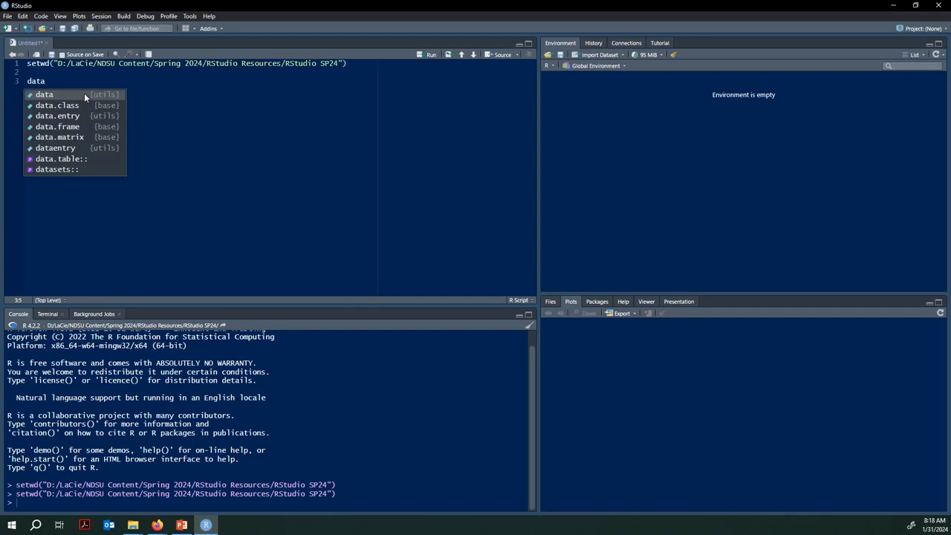
{"action": "type", "text": "<-"}
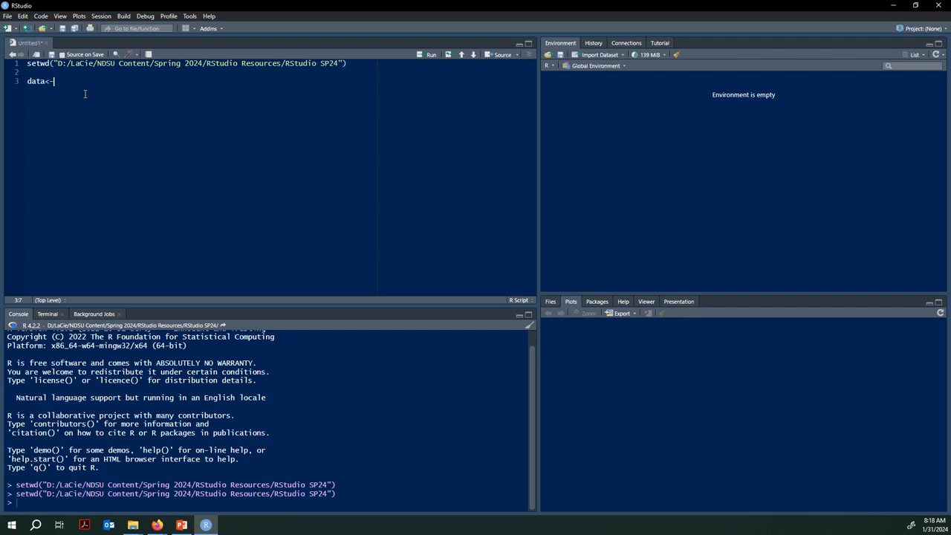
{"action": "type", "text": "r"}
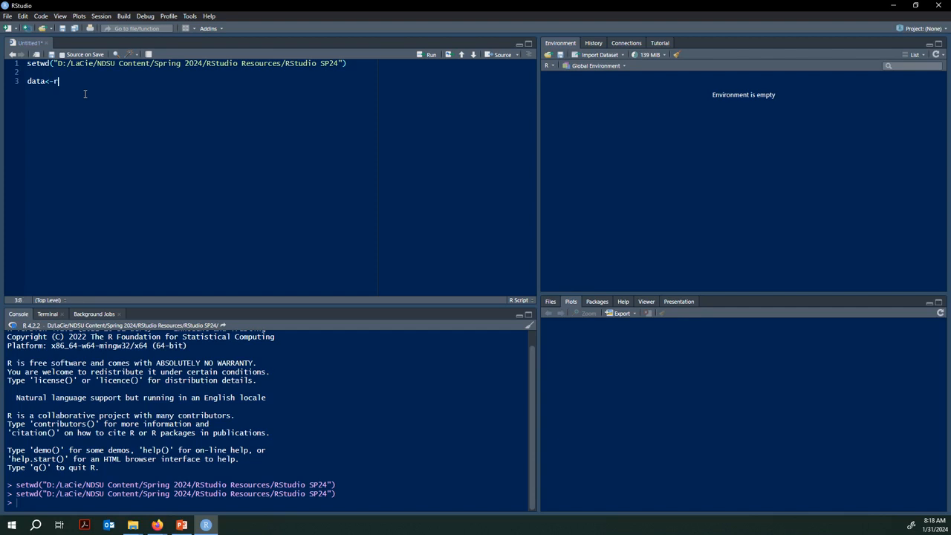
{"action": "type", "text": "ead.csv(\""}
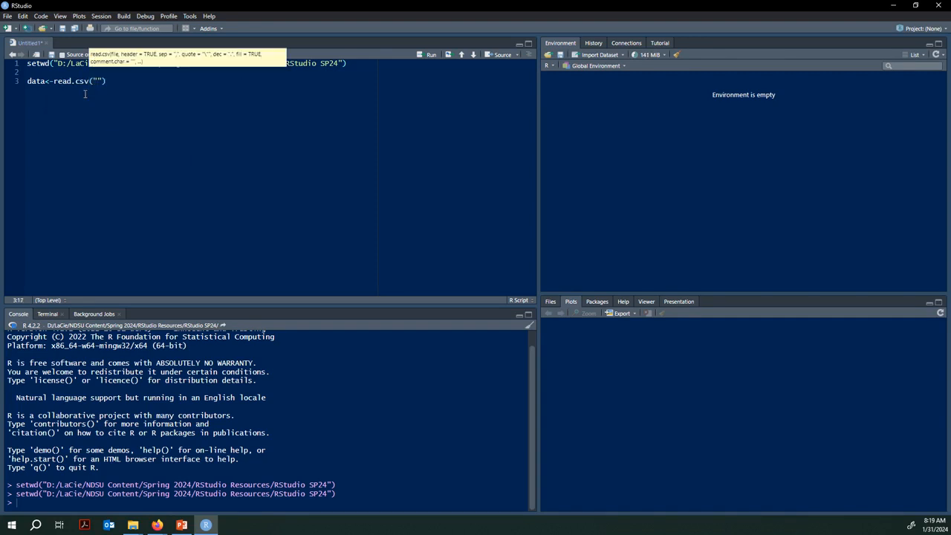
{"action": "type", "text": "CL"}
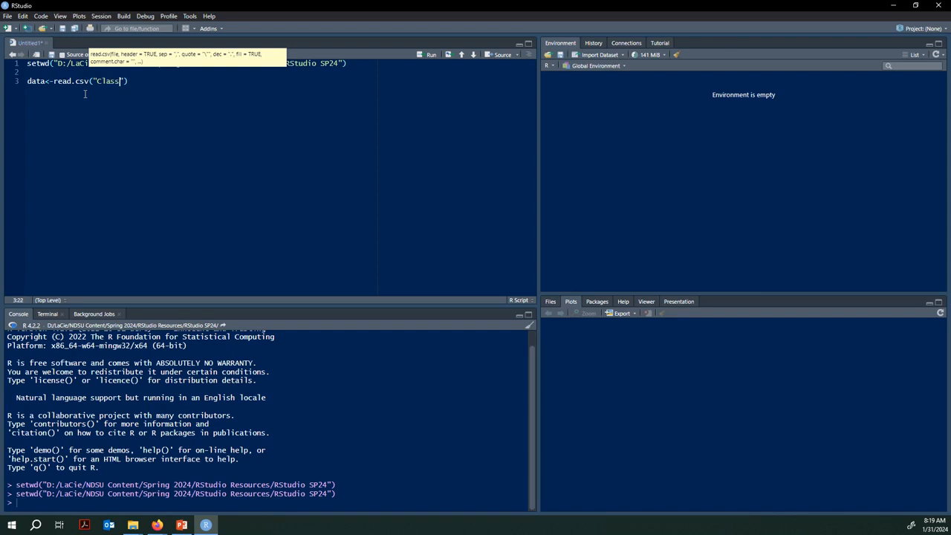
{"action": "type", "text": "_Survival"}
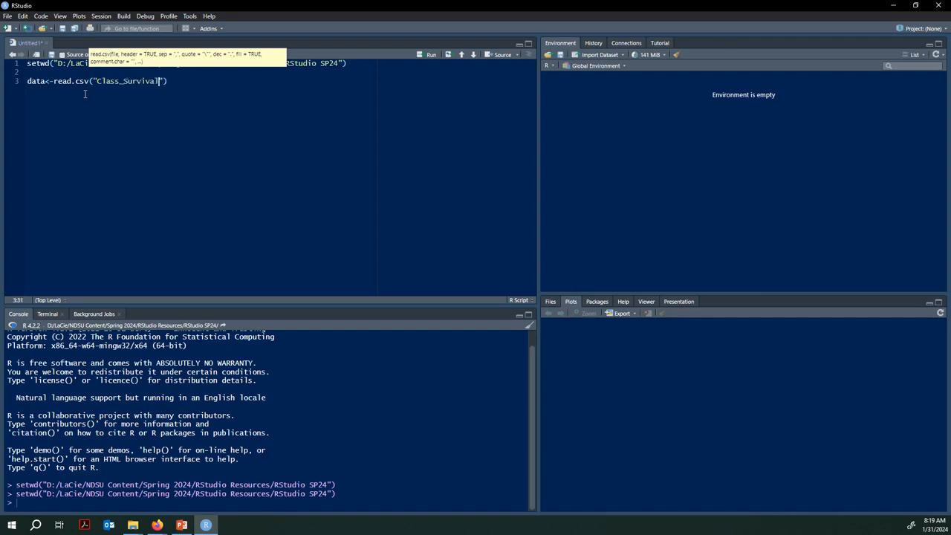
{"action": "type", "text": "_Data"}
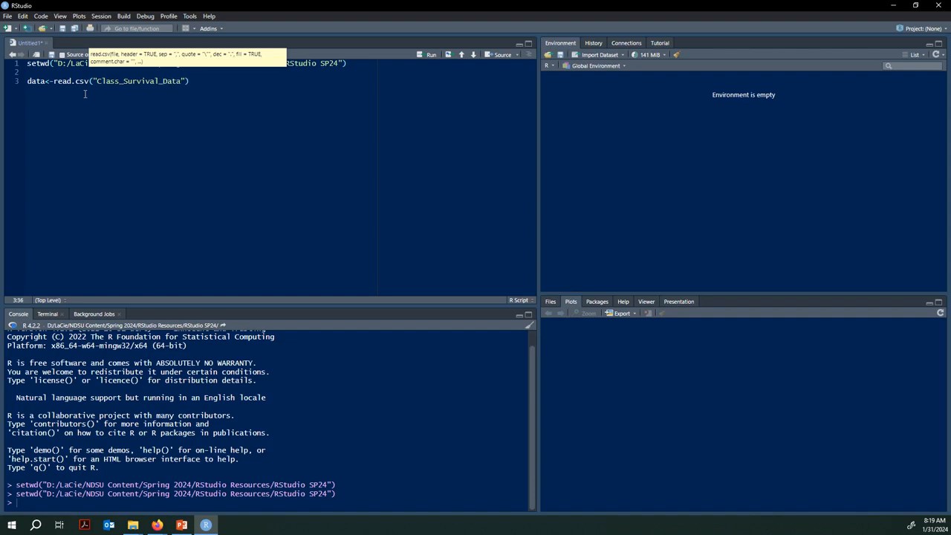
{"action": "type", "text": ".csv"}
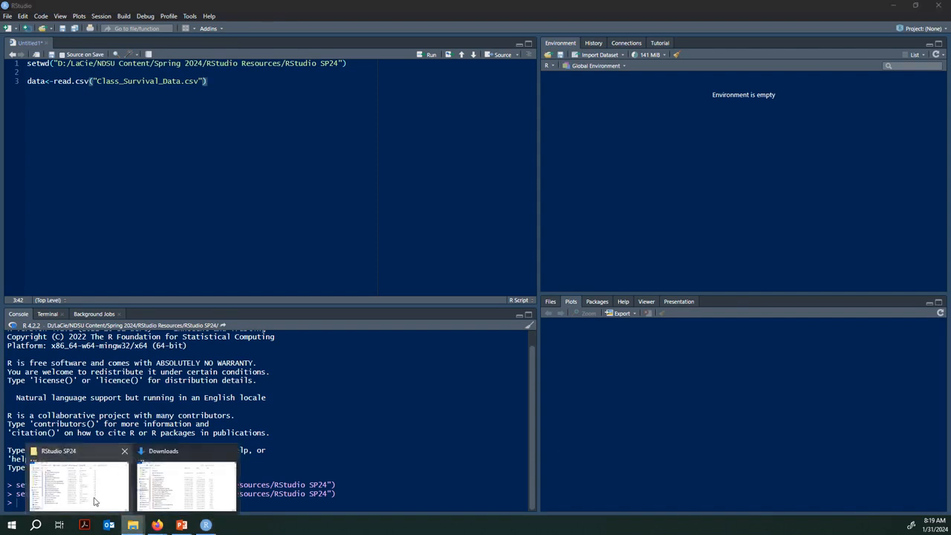
Confirm Class_Survival_Data in the RStudio SP24 folder is a comma-separated values file
{"action": "left_click", "coordinate": [78, 483]}
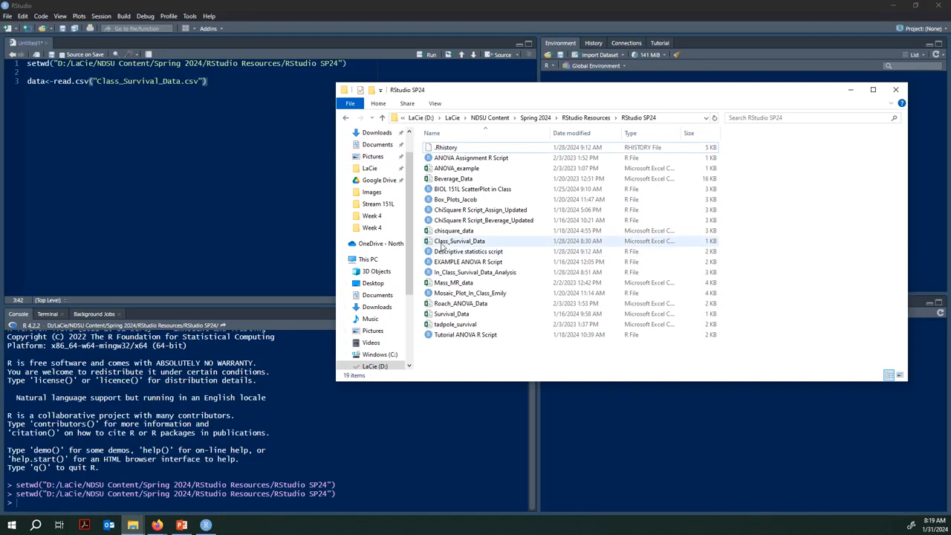
{"action": "mouse_move", "coordinate": [459, 241]}
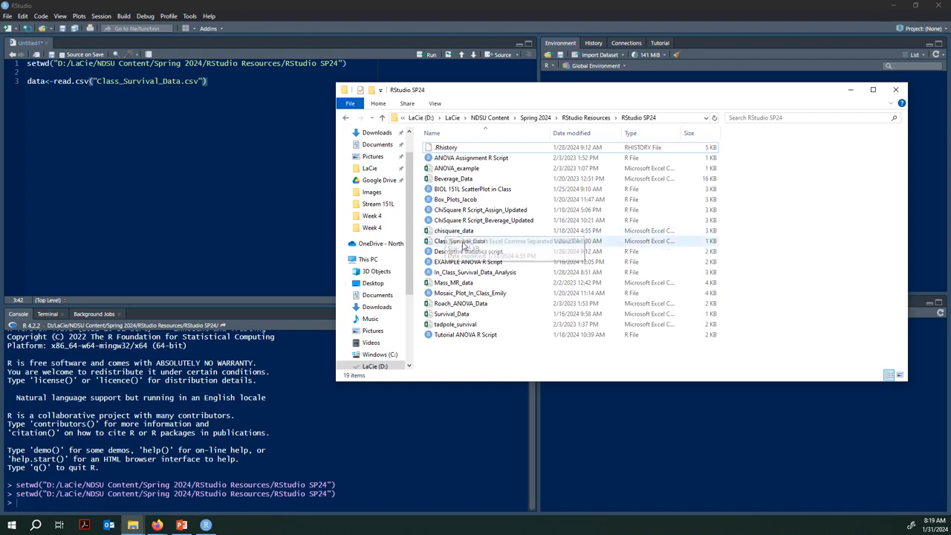
{"action": "left_click", "coordinate": [896, 89]}
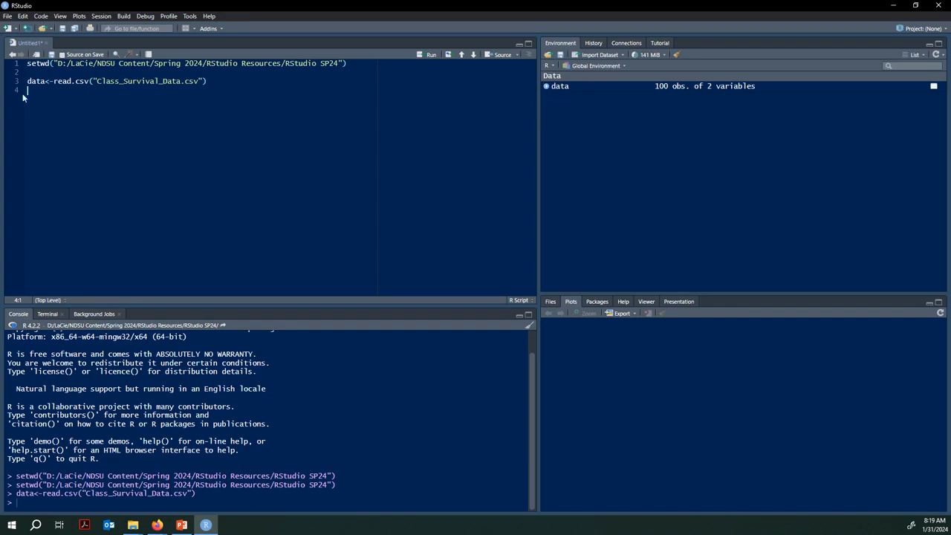
Write View(data) on line 5 and open the data frame as a table
{"action": "type", "text": "View"}
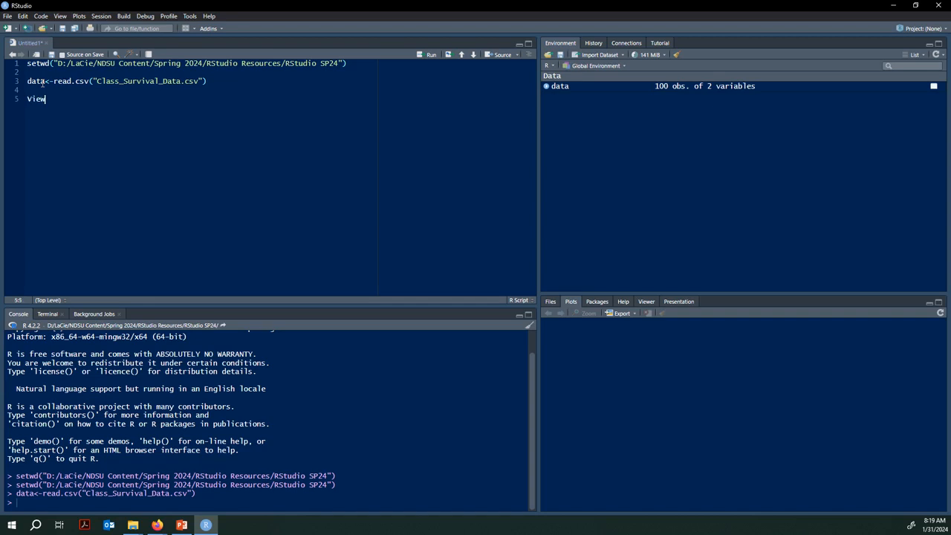
{"action": "type", "text": "(data"}
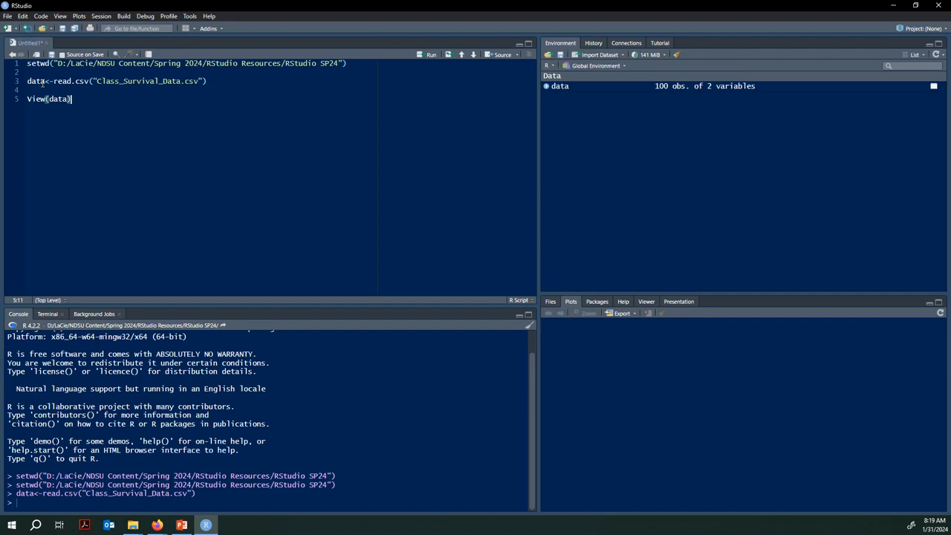
{"action": "left_click", "coordinate": [431, 55]}
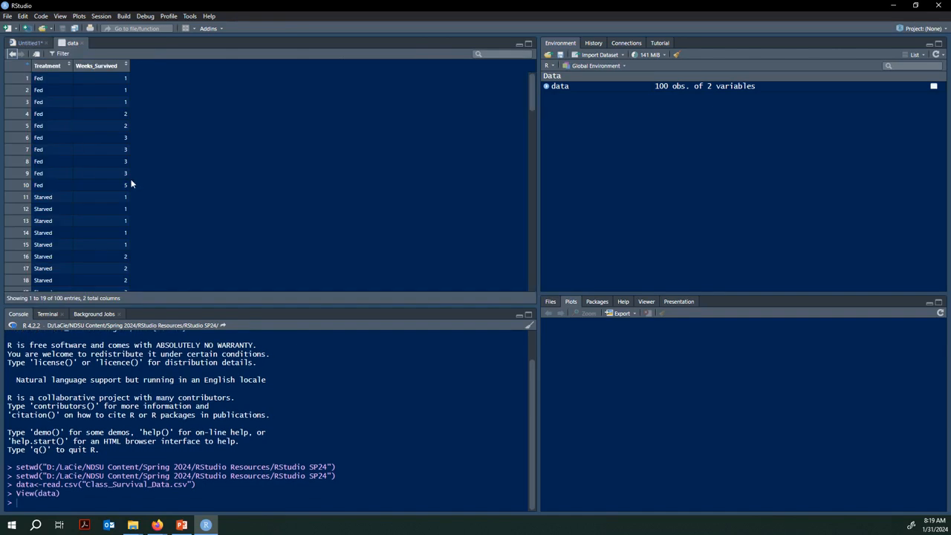
{"action": "left_click", "coordinate": [29, 43]}
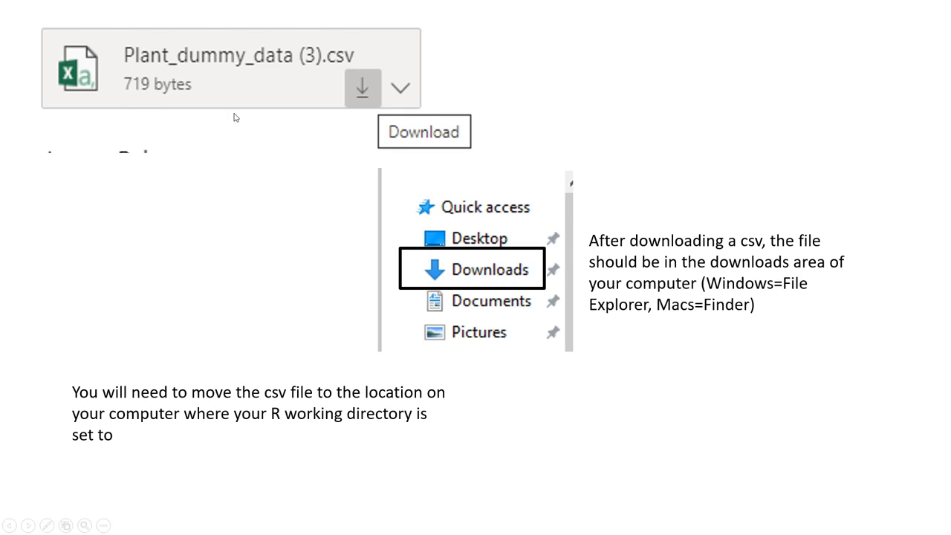
{"action": "mouse_move", "coordinate": [479, 271]}
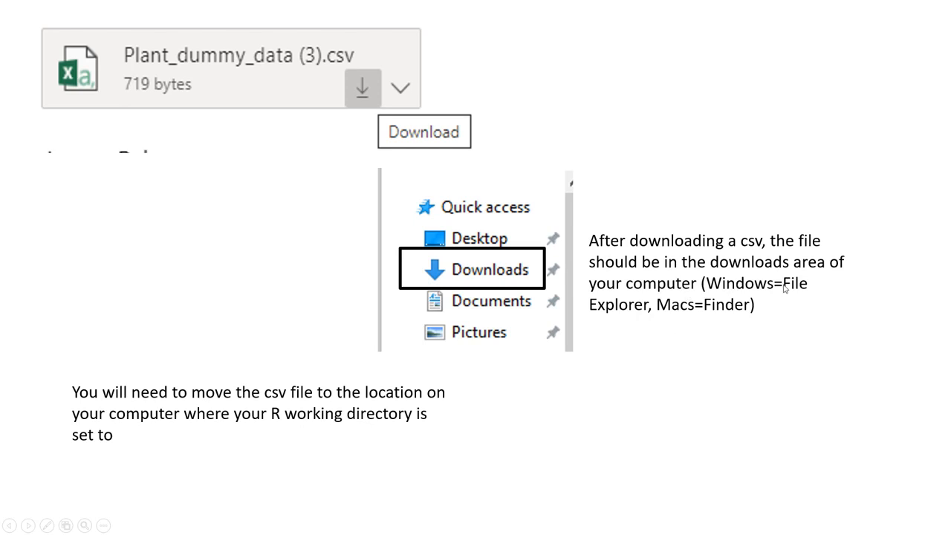
{"action": "mouse_move", "coordinate": [704, 316]}
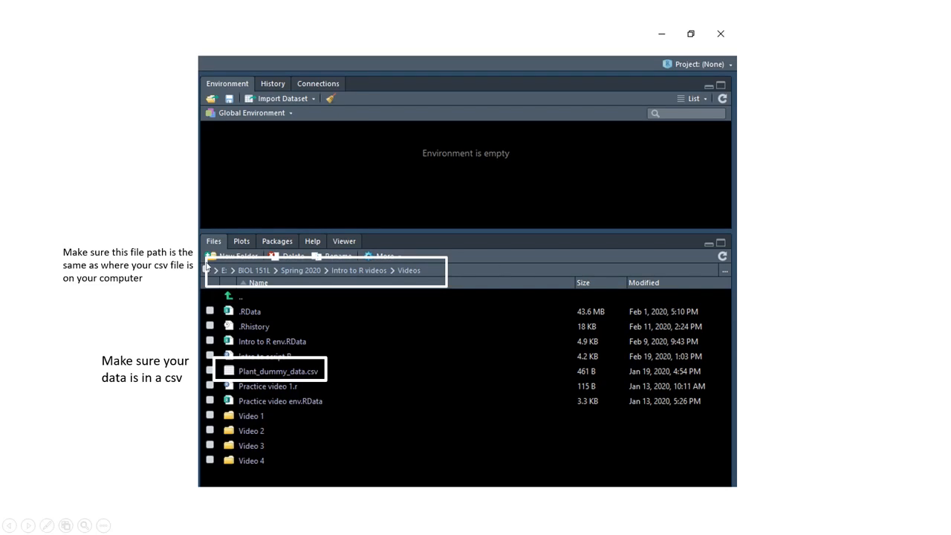
{"action": "mouse_move", "coordinate": [333, 277]}
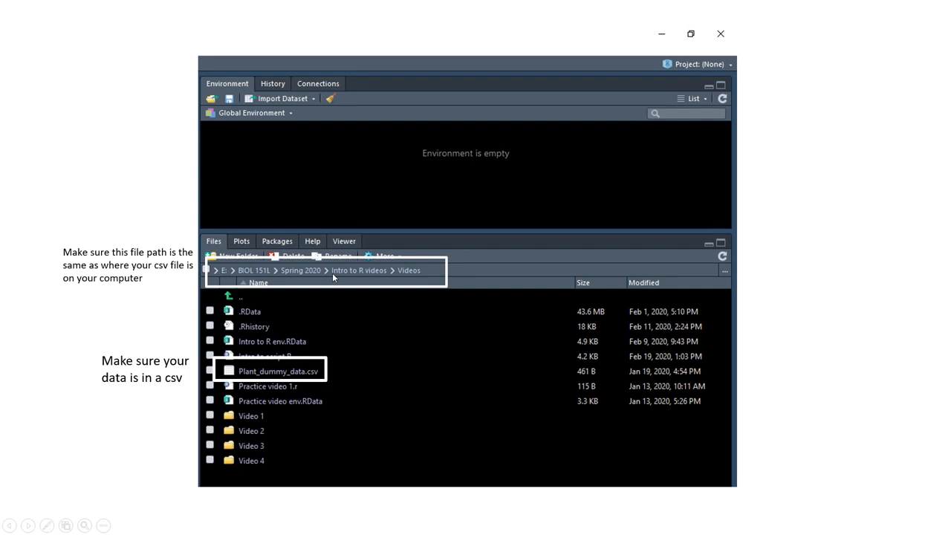
{"action": "mouse_move", "coordinate": [218, 244]}
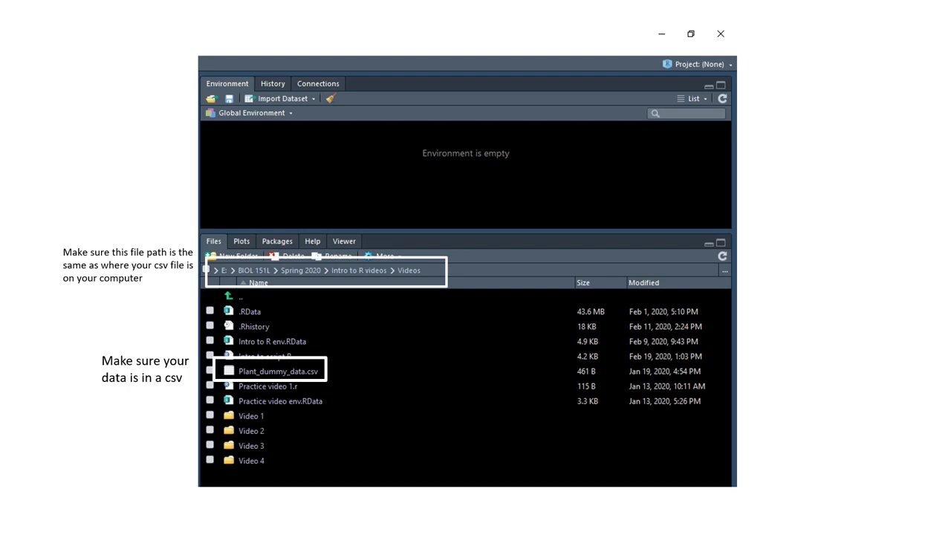
{"action": "mouse_move", "coordinate": [235, 383]}
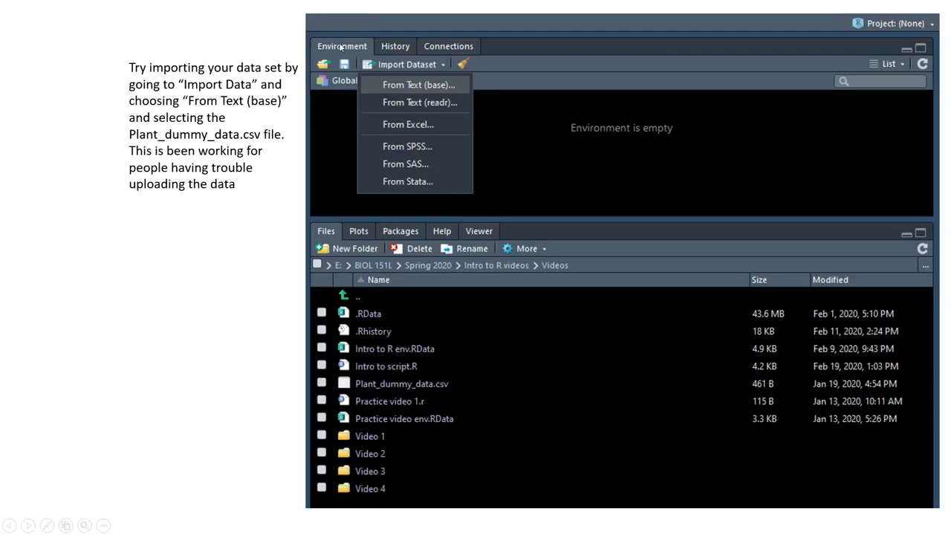
{"action": "mouse_move", "coordinate": [426, 76]}
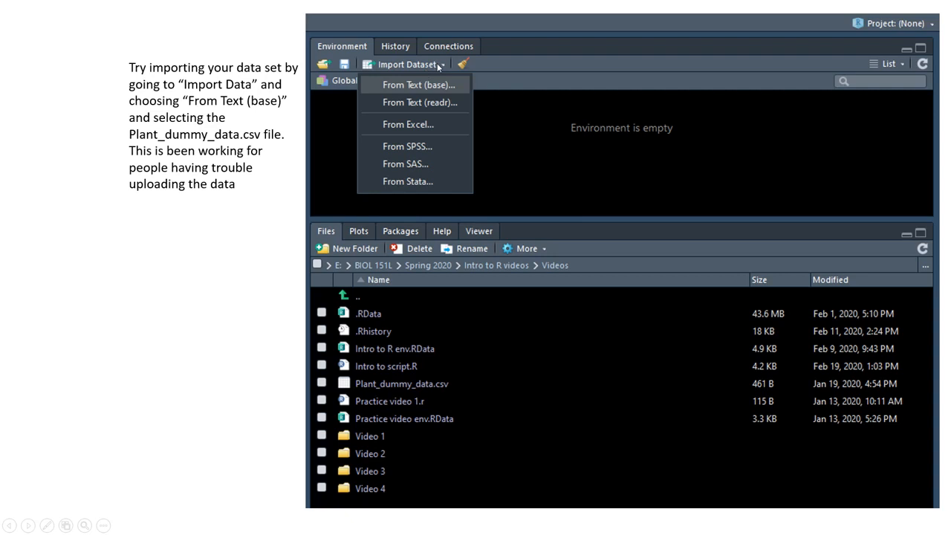
{"action": "mouse_move", "coordinate": [420, 96]}
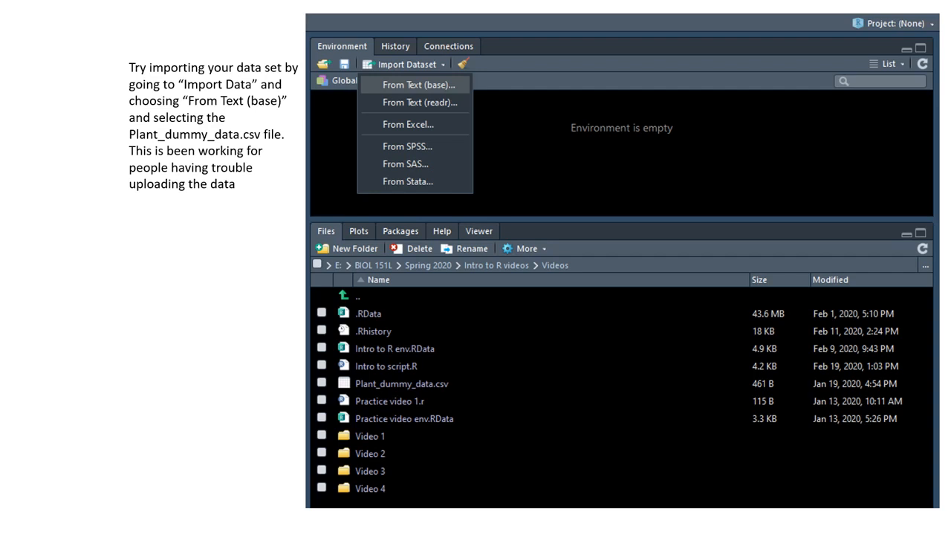
{"action": "mouse_move", "coordinate": [611, 113]}
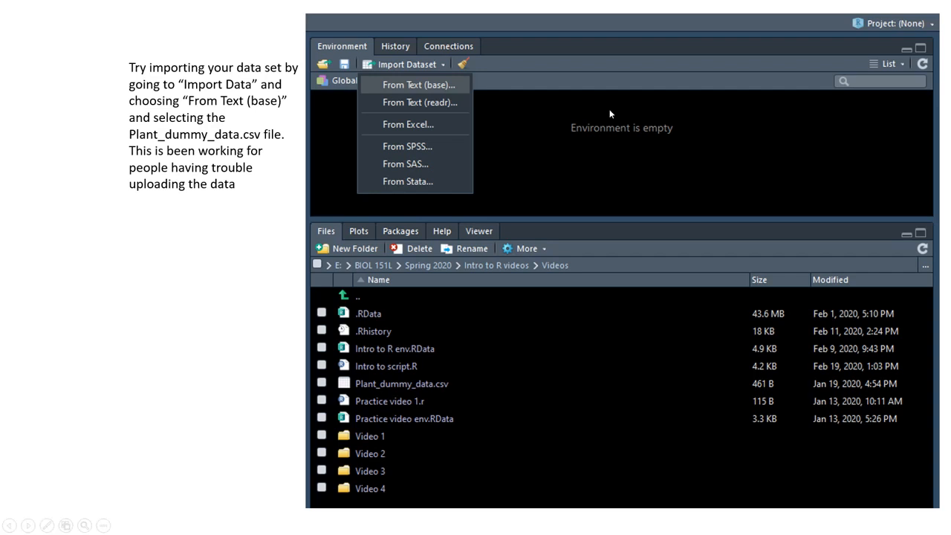
{"action": "mouse_move", "coordinate": [436, 84]}
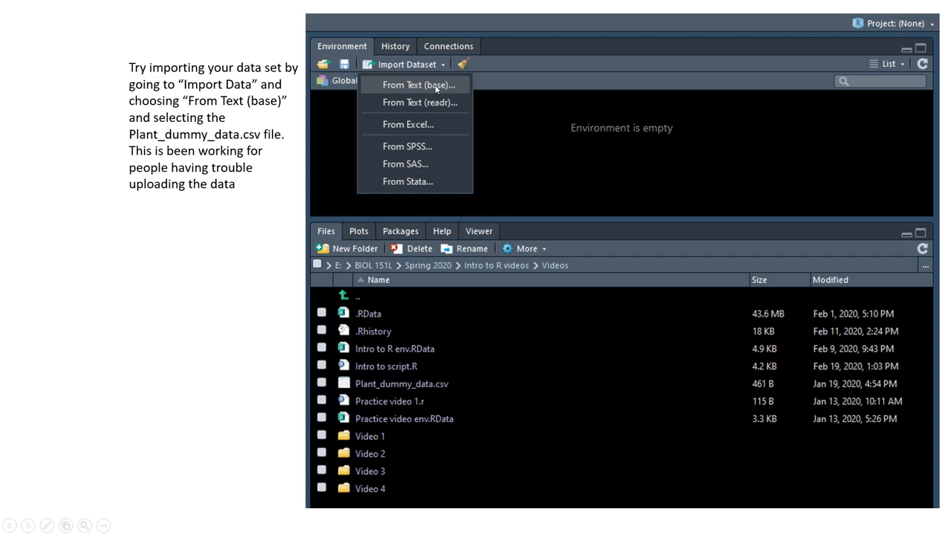
{"action": "mouse_move", "coordinate": [459, 94]}
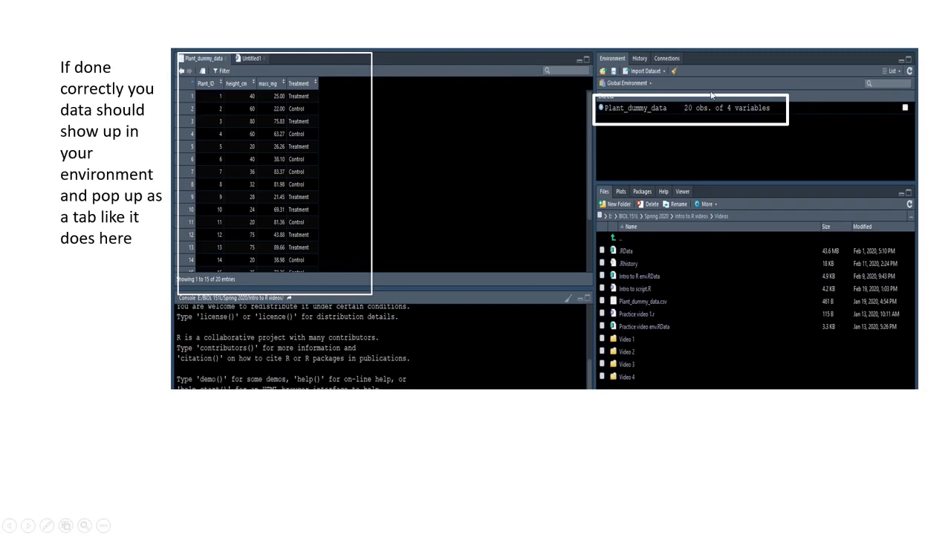
{"action": "mouse_move", "coordinate": [405, 154]}
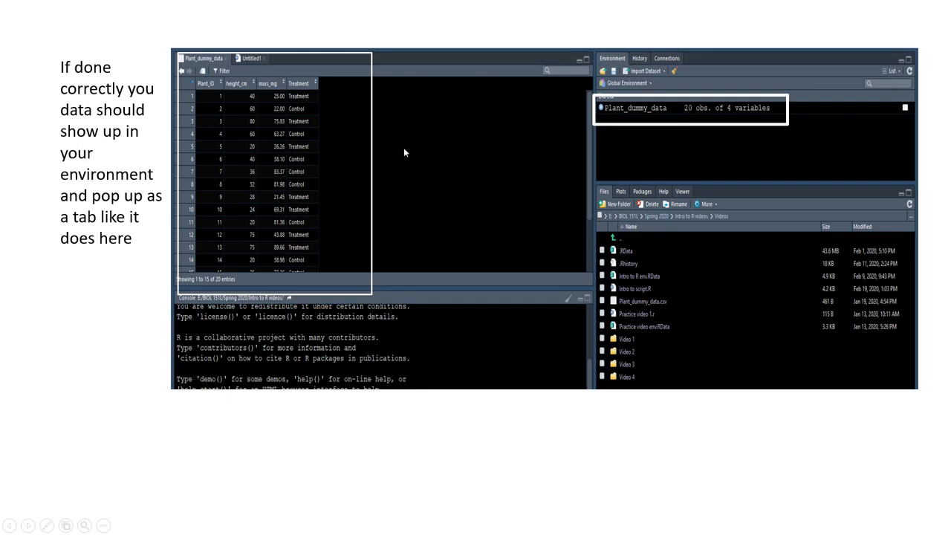
{"action": "mouse_move", "coordinate": [253, 229]}
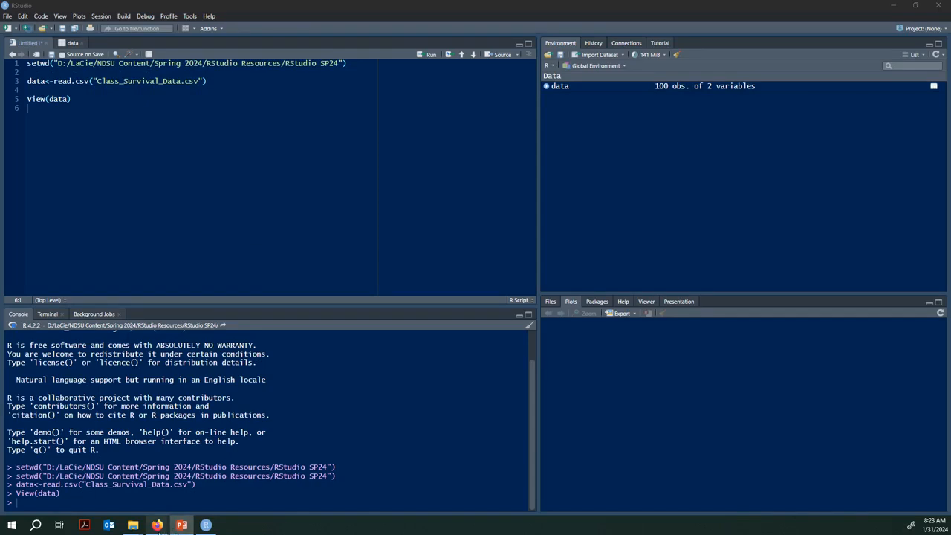
Switch to the Posit Cloud Example project in Firefox
{"action": "left_click", "coordinate": [157, 526]}
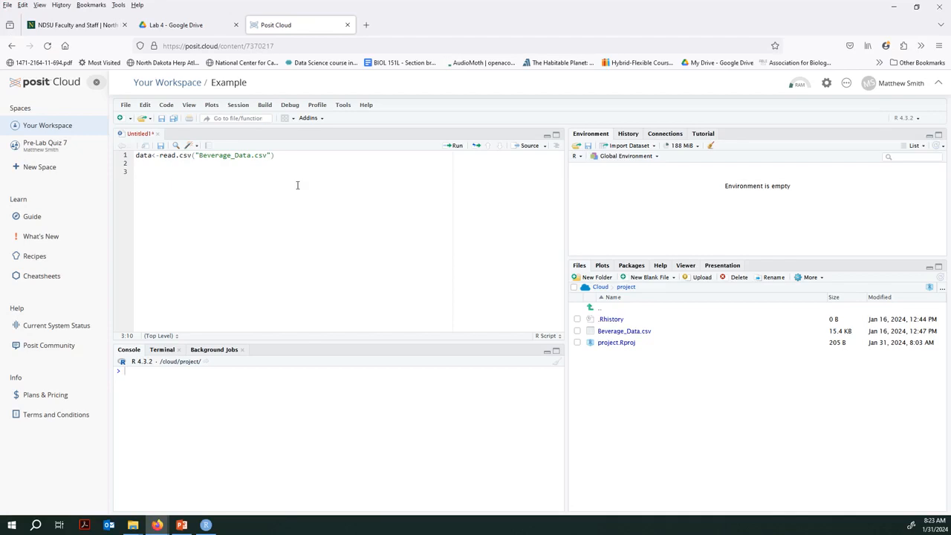
{"action": "mouse_move", "coordinate": [423, 222]}
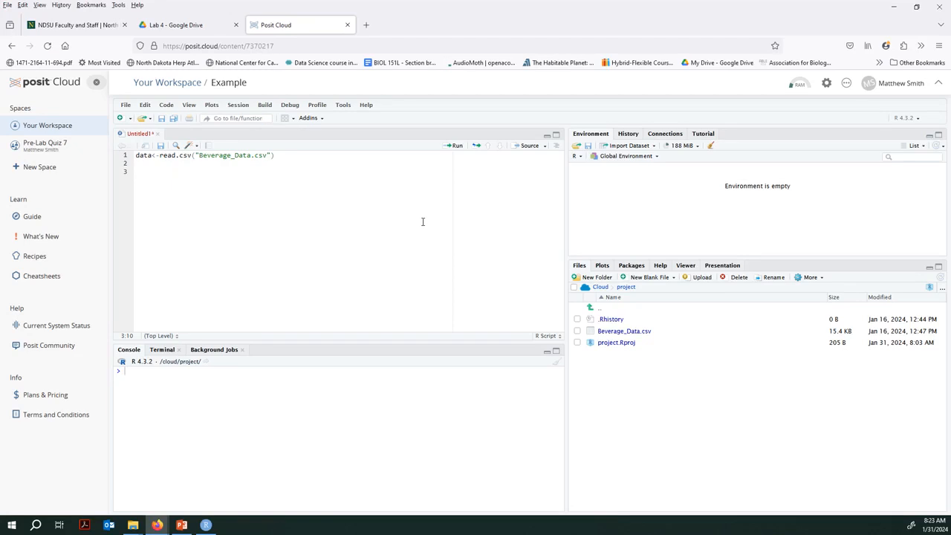
{"action": "mouse_move", "coordinate": [643, 267]}
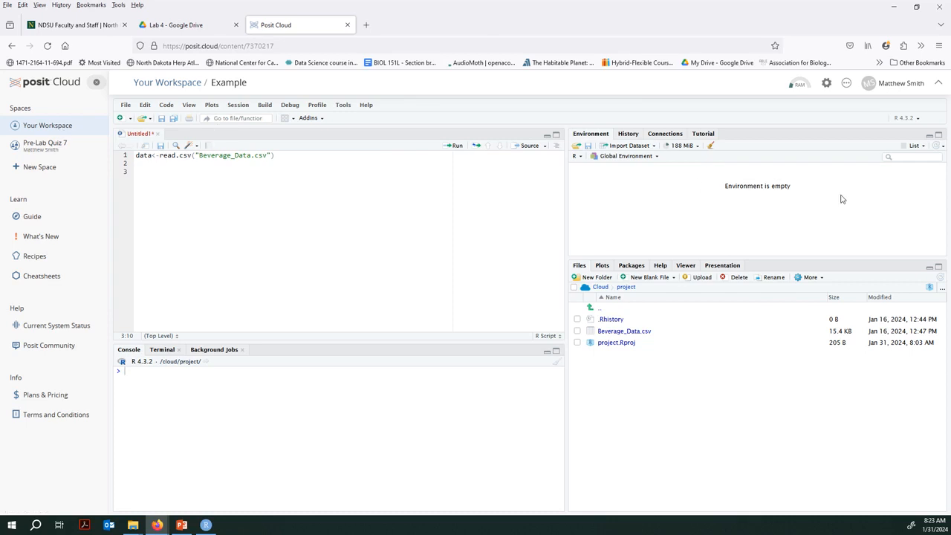
{"action": "mouse_move", "coordinate": [613, 286]}
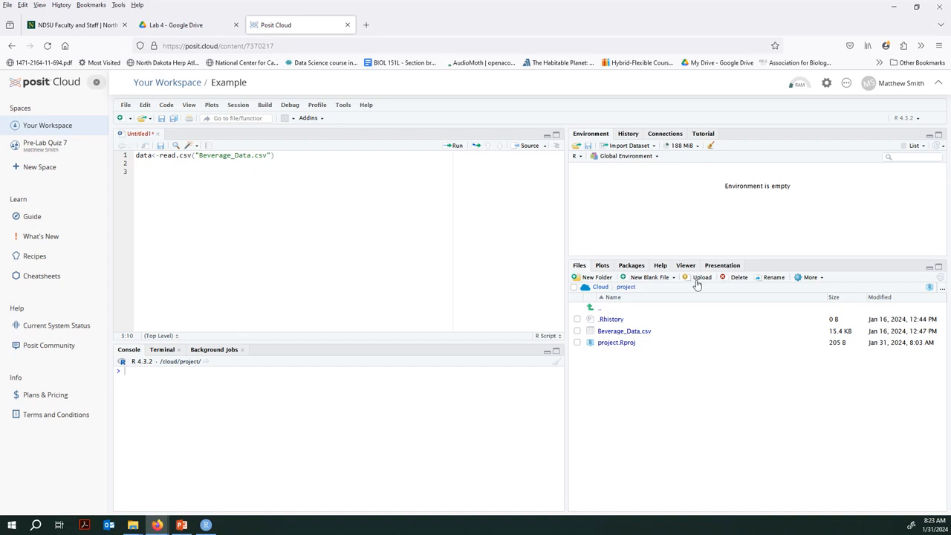
{"action": "mouse_move", "coordinate": [702, 277]}
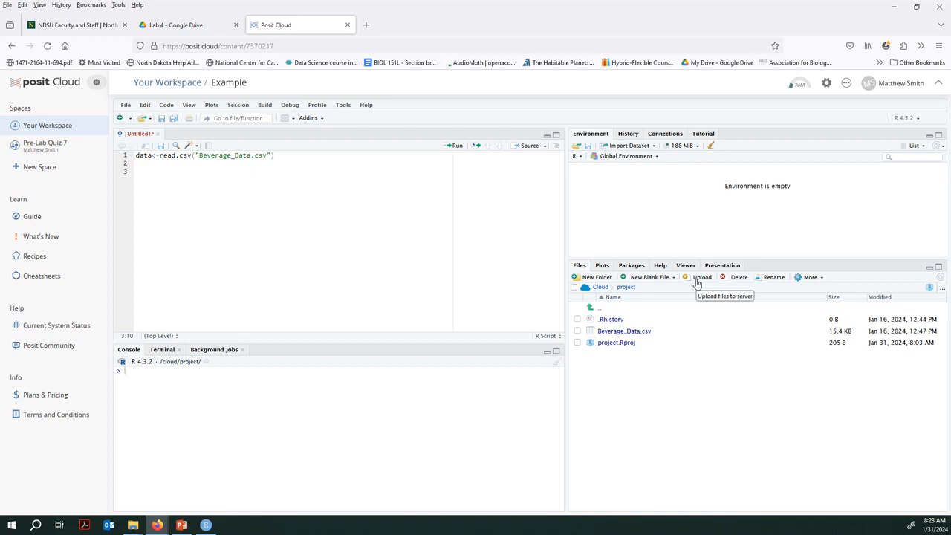
Upload Class_Survival_Data.csv from Downloads into the /cloud/project folder
{"action": "left_click", "coordinate": [701, 277]}
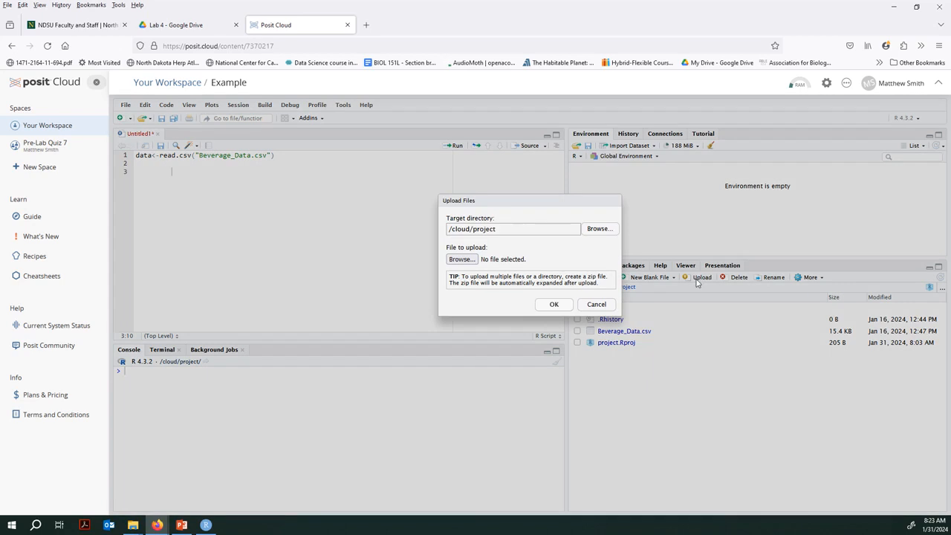
{"action": "left_click", "coordinate": [599, 228]}
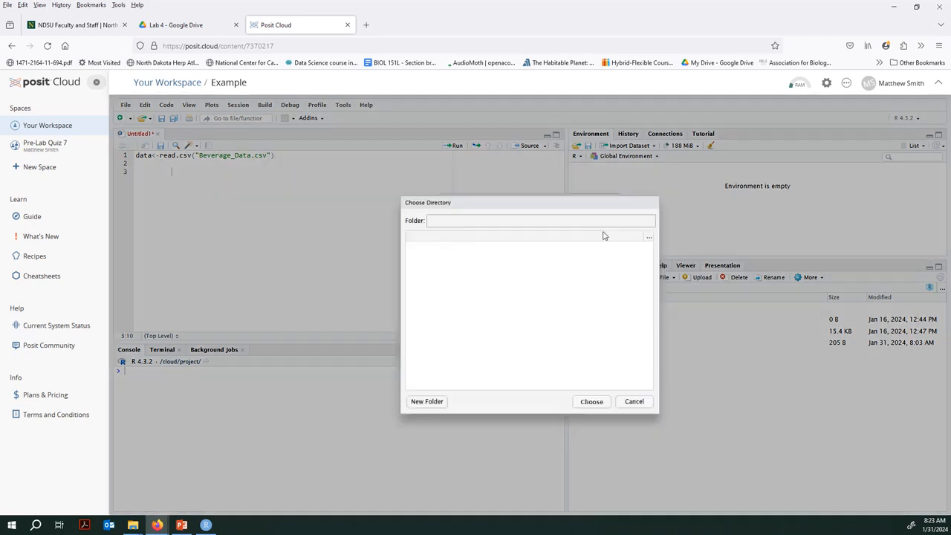
{"action": "left_click", "coordinate": [649, 236]}
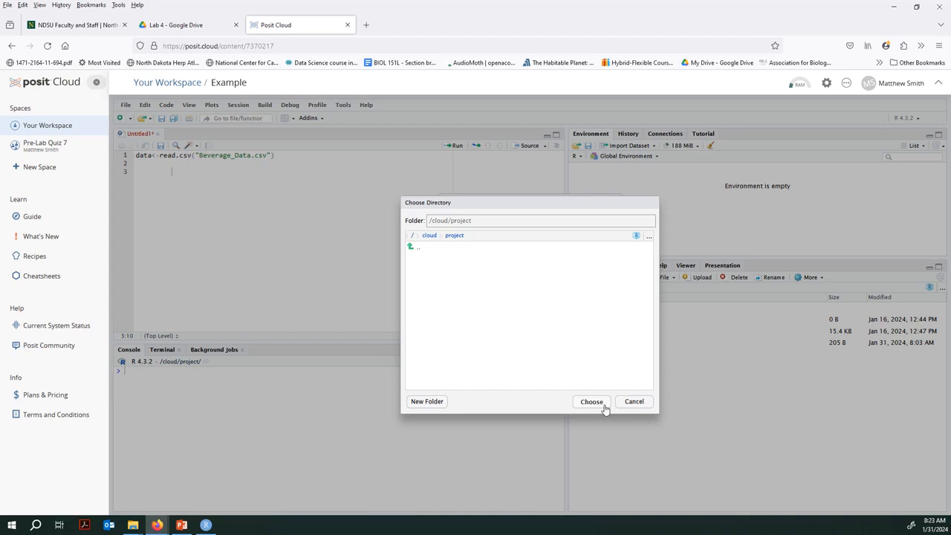
{"action": "left_click", "coordinate": [591, 401]}
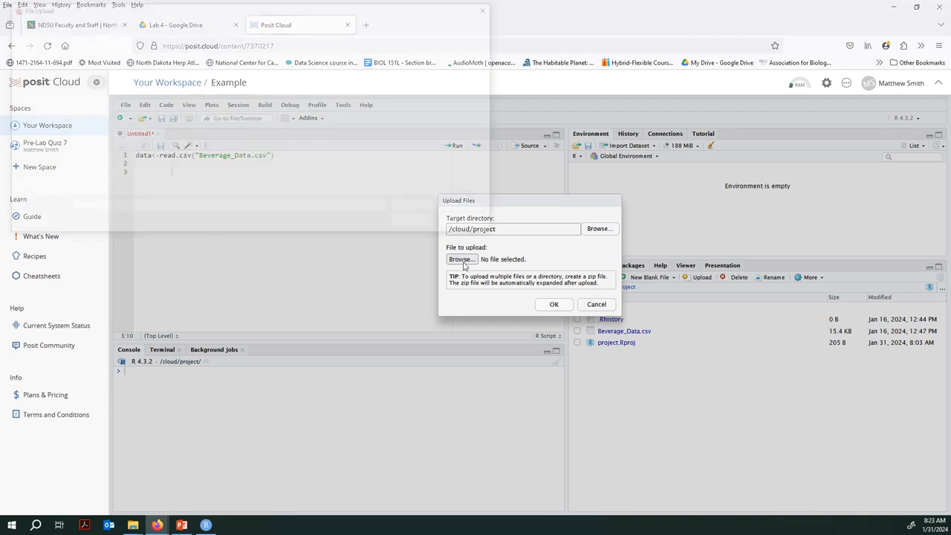
{"action": "left_click", "coordinate": [462, 258]}
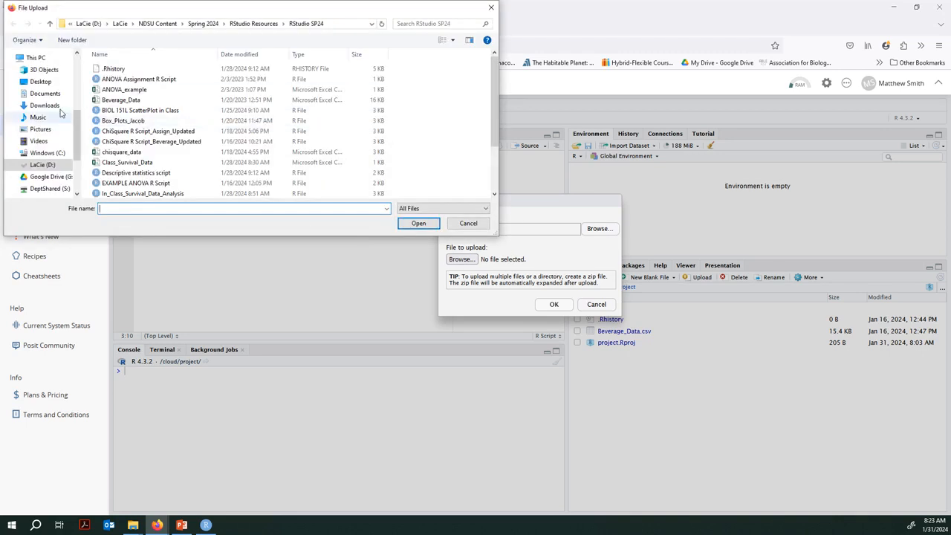
{"action": "left_click", "coordinate": [45, 105]}
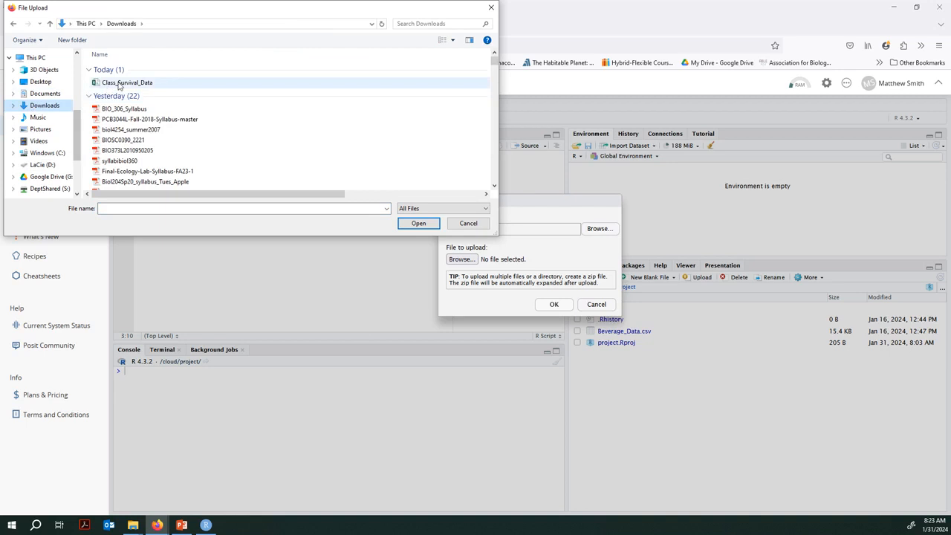
{"action": "left_click", "coordinate": [419, 223]}
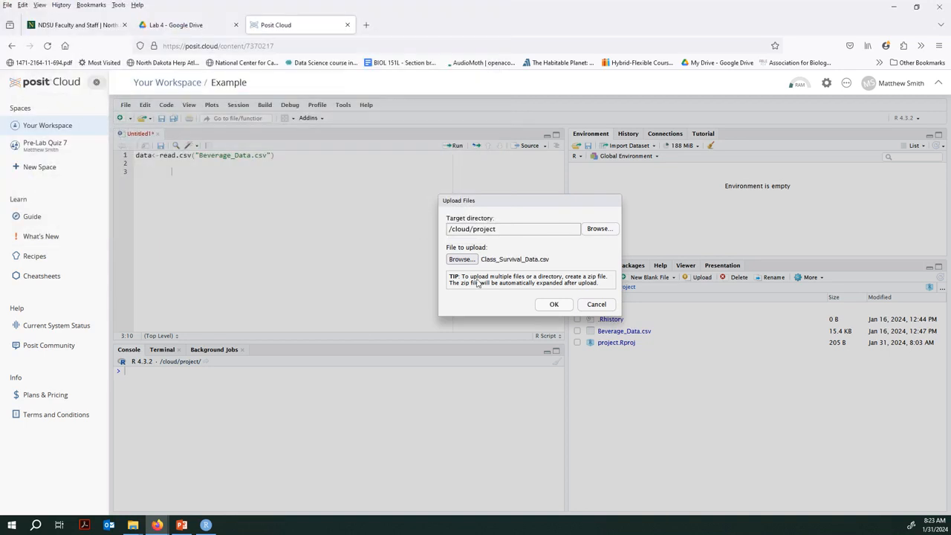
{"action": "left_click", "coordinate": [554, 304]}
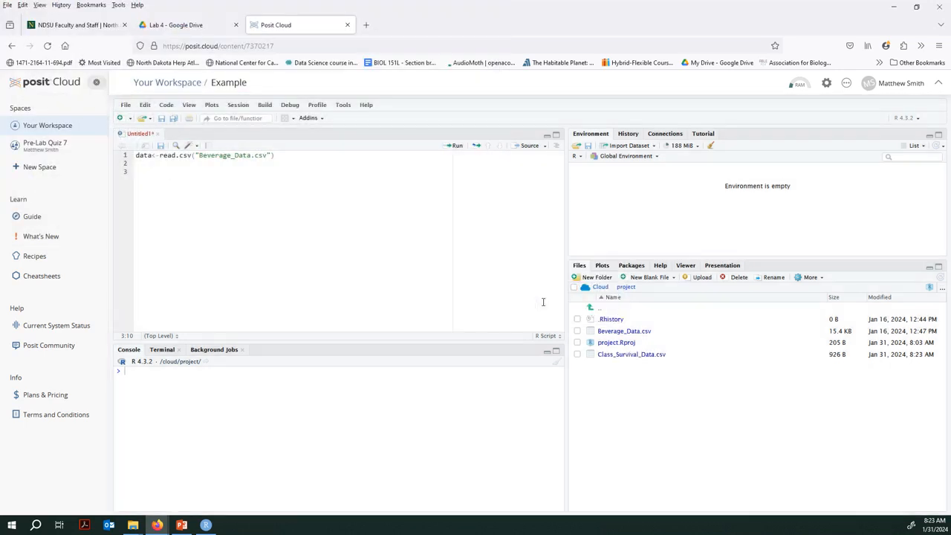
{"action": "mouse_move", "coordinate": [454, 354]}
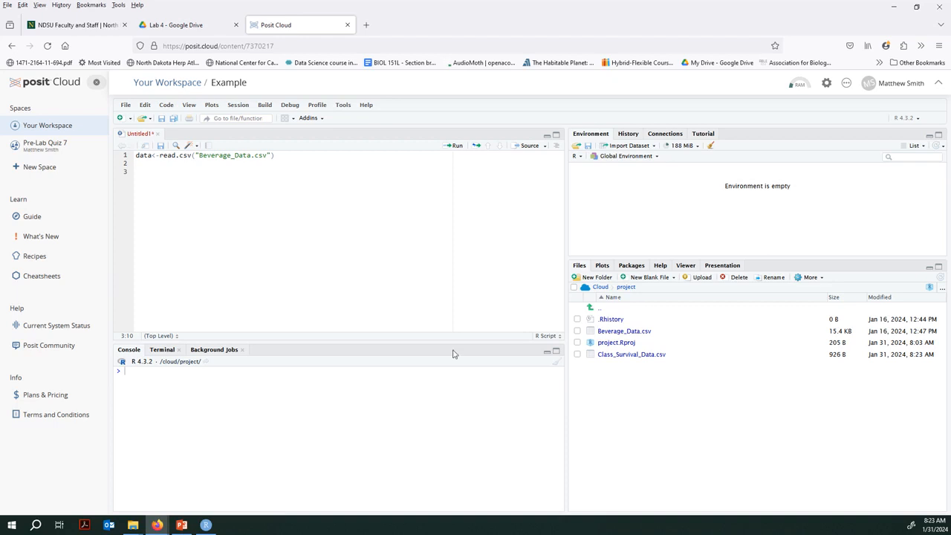
Enter and run Data<-read.csv("Class_Survival_Data.csv") on script line 3
{"action": "left_click", "coordinate": [195, 172]}
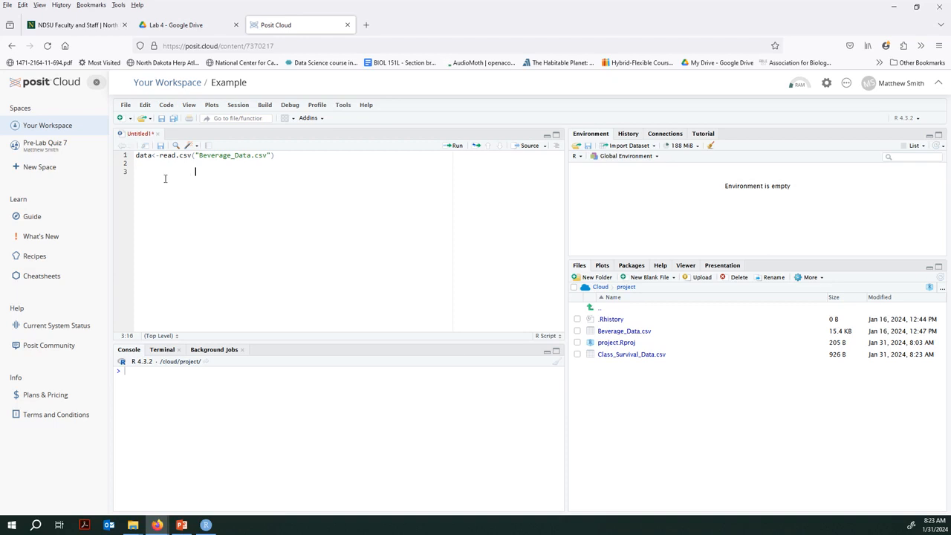
{"action": "left_click", "coordinate": [316, 156]}
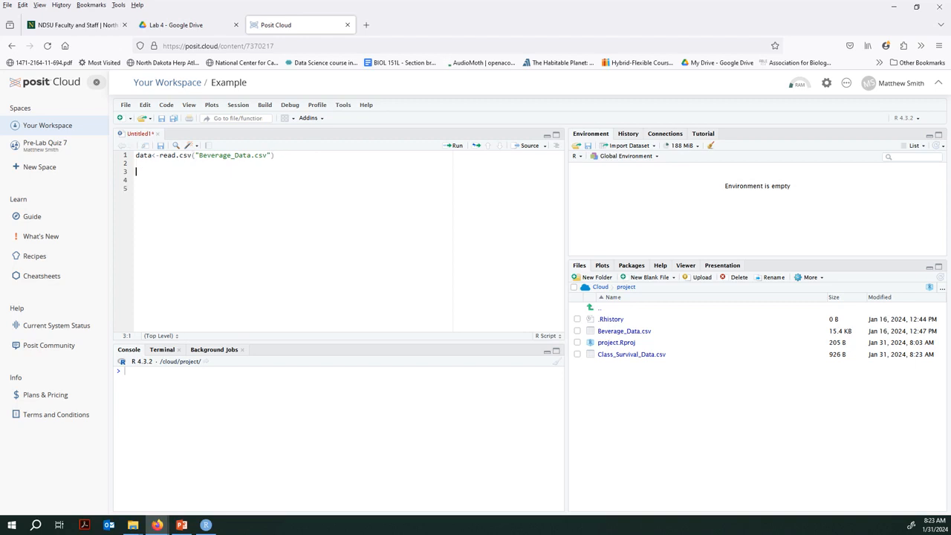
{"action": "type", "text": "Data<-read.csv("}
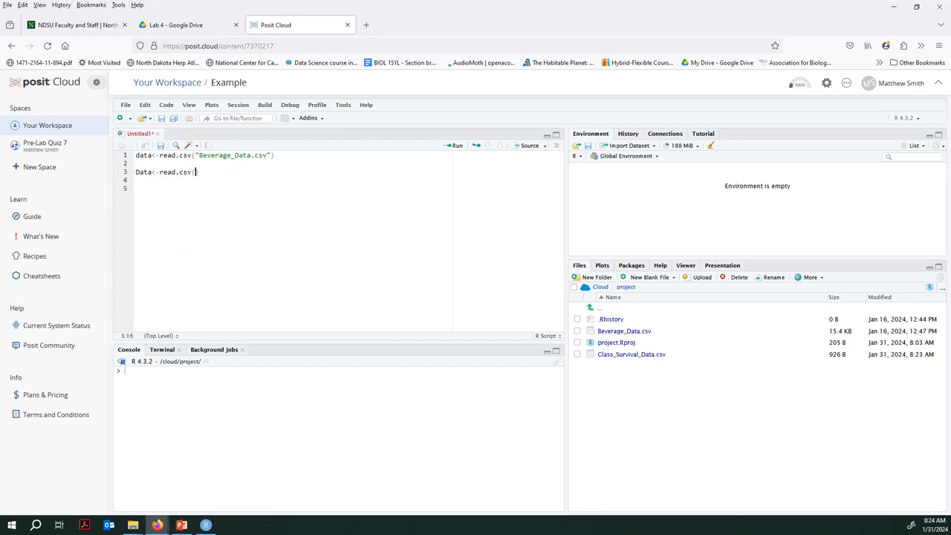
{"action": "type", "text": "Class\""}
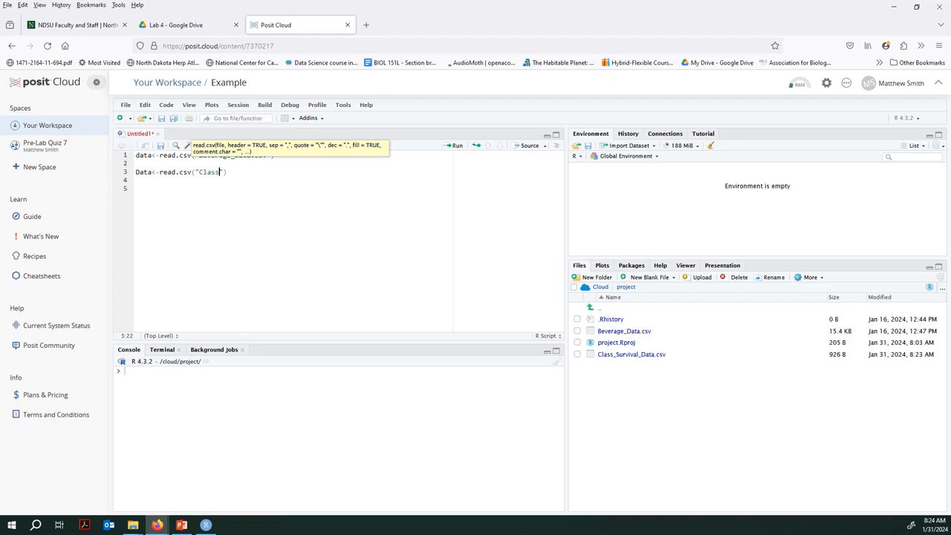
{"action": "type", "text": "_Sruvival"}
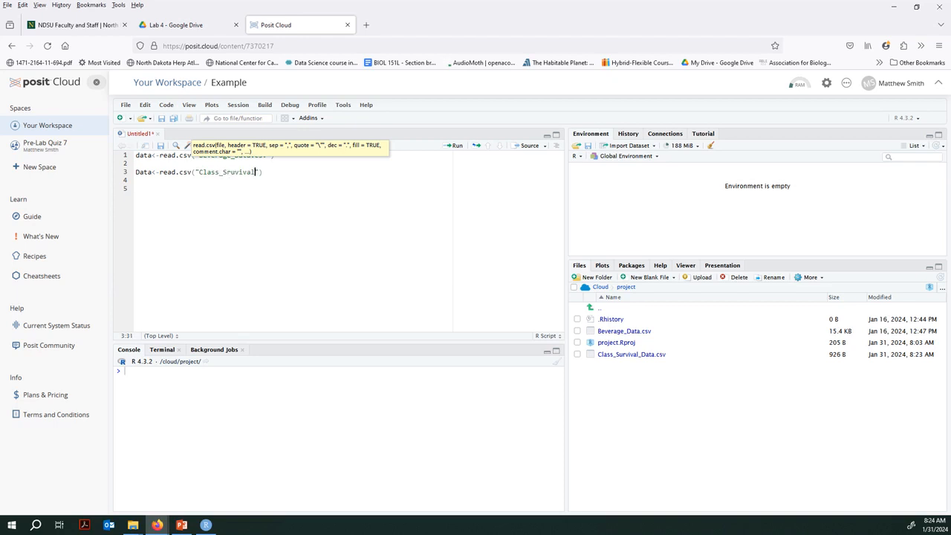
{"action": "key", "text": "BackSpace"}
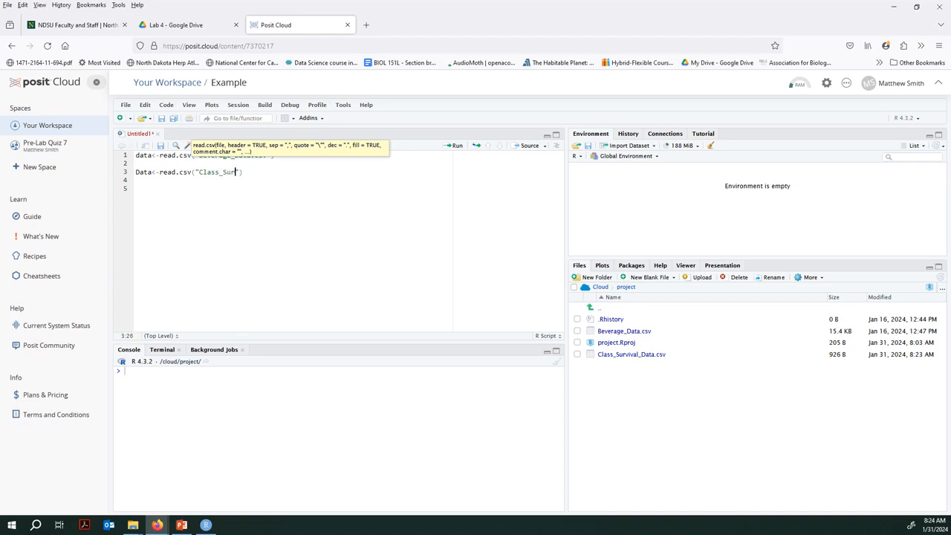
{"action": "type", "text": "vival_Data.csv"}
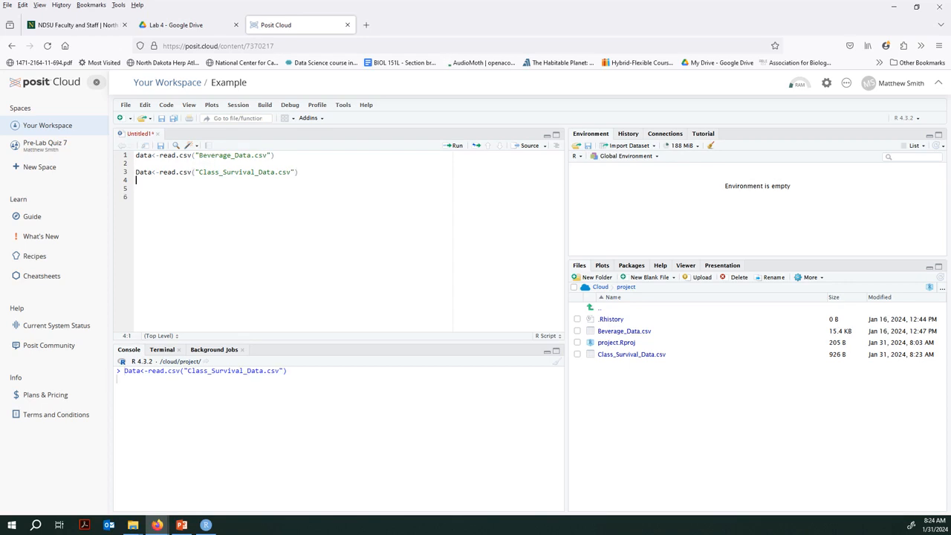
{"action": "left_click", "coordinate": [457, 145]}
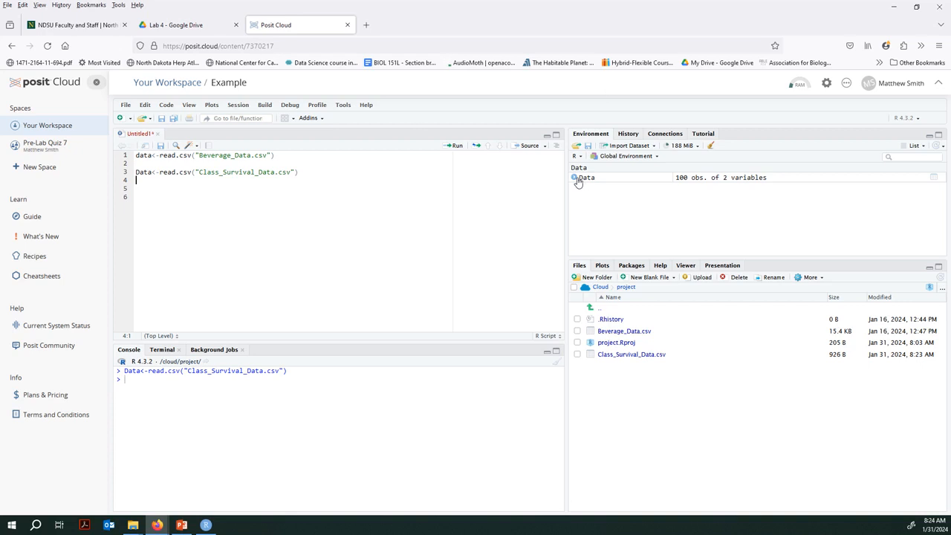
{"action": "mouse_move", "coordinate": [777, 185]}
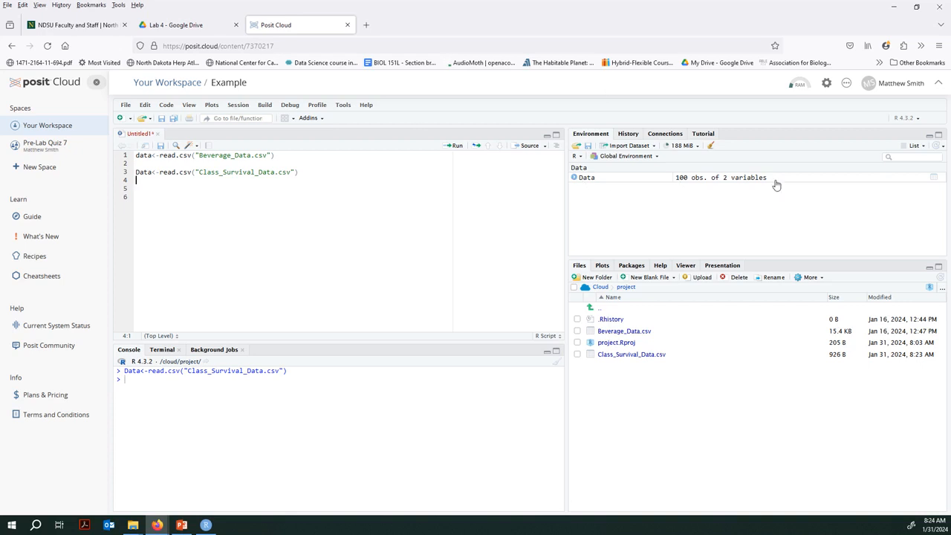
Add View(Data) below the import line and run it to open the table
{"action": "left_click", "coordinate": [147, 188]}
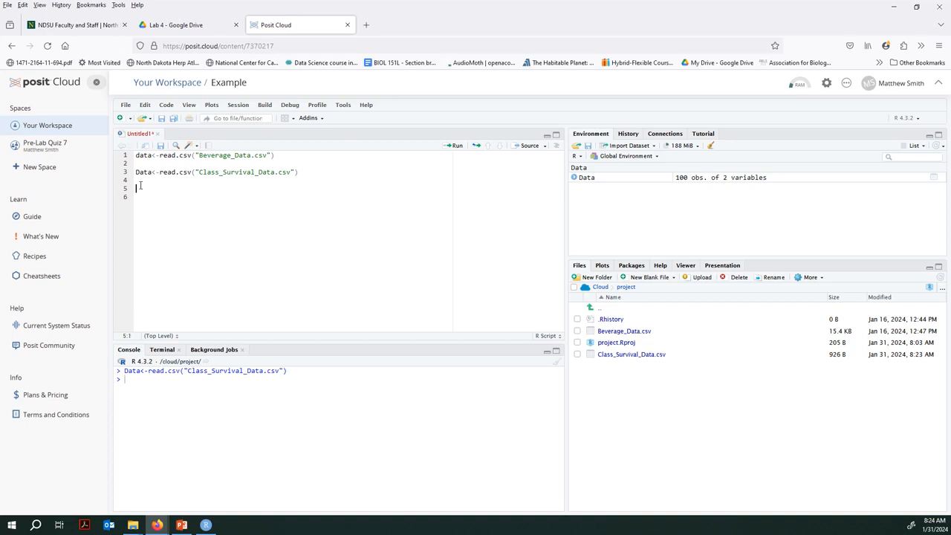
{"action": "type", "text": "View(Data)"}
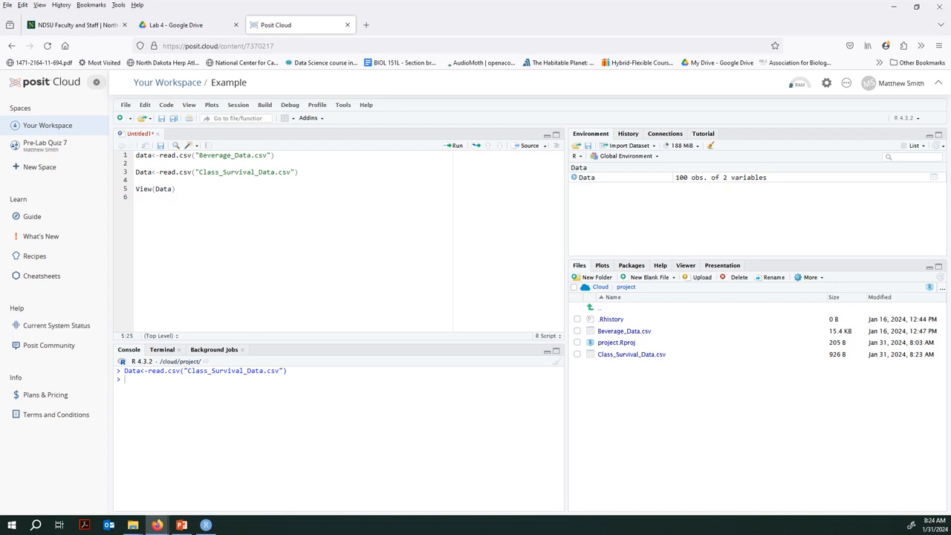
{"action": "left_click", "coordinate": [456, 145]}
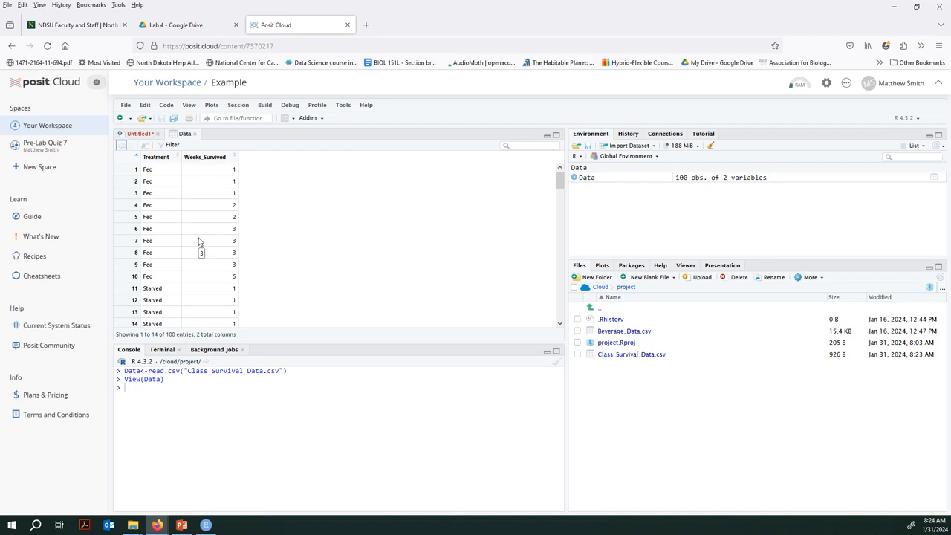
{"action": "mouse_move", "coordinate": [697, 290]}
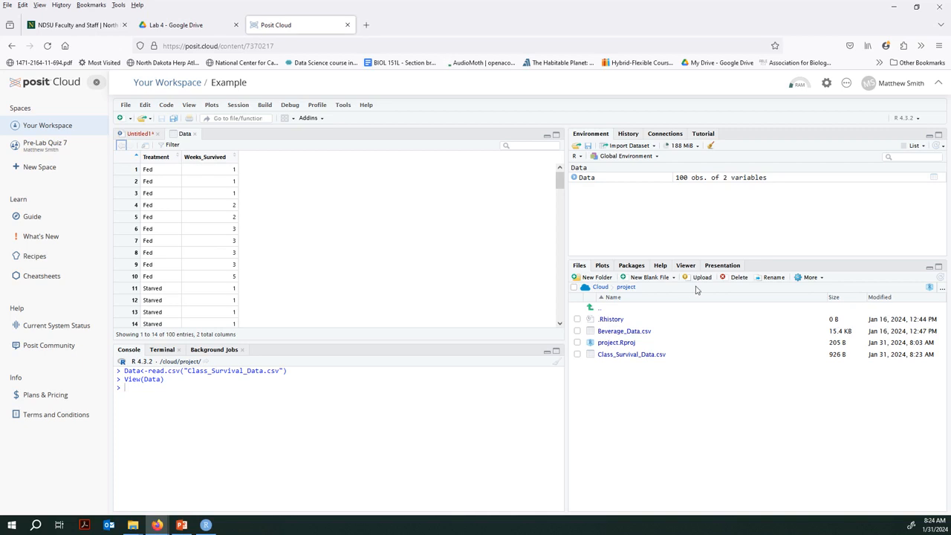